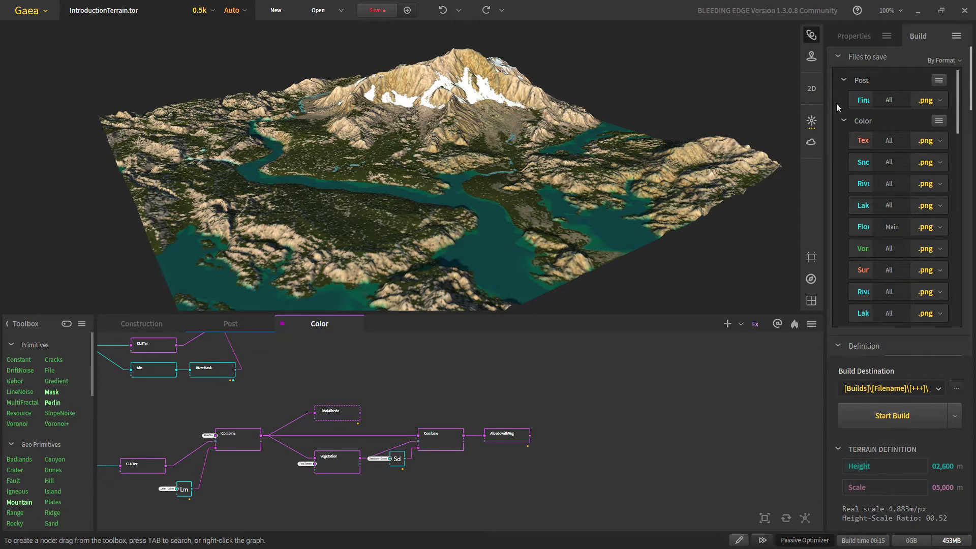
{"action": "mouse_move", "coordinate": [704, 428]}
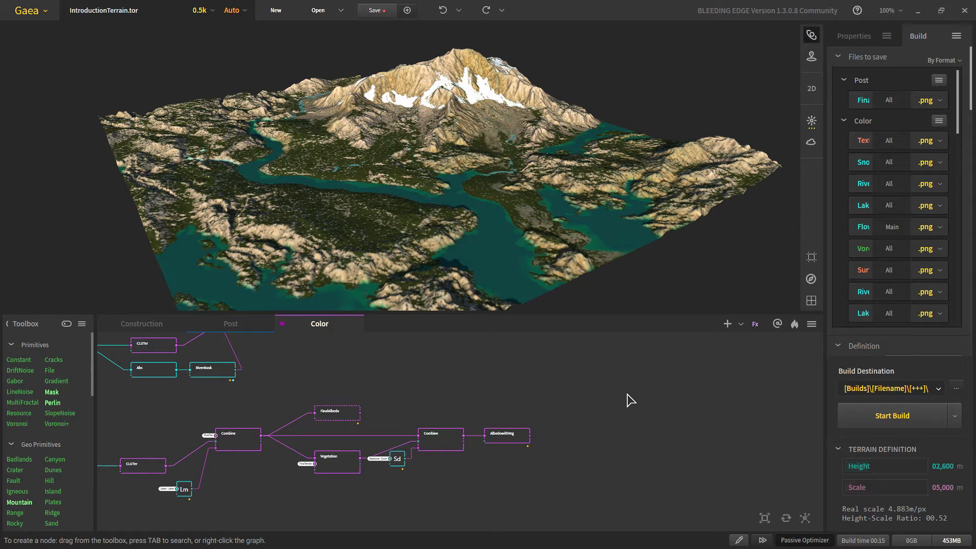
{"action": "mouse_move", "coordinate": [676, 368]}
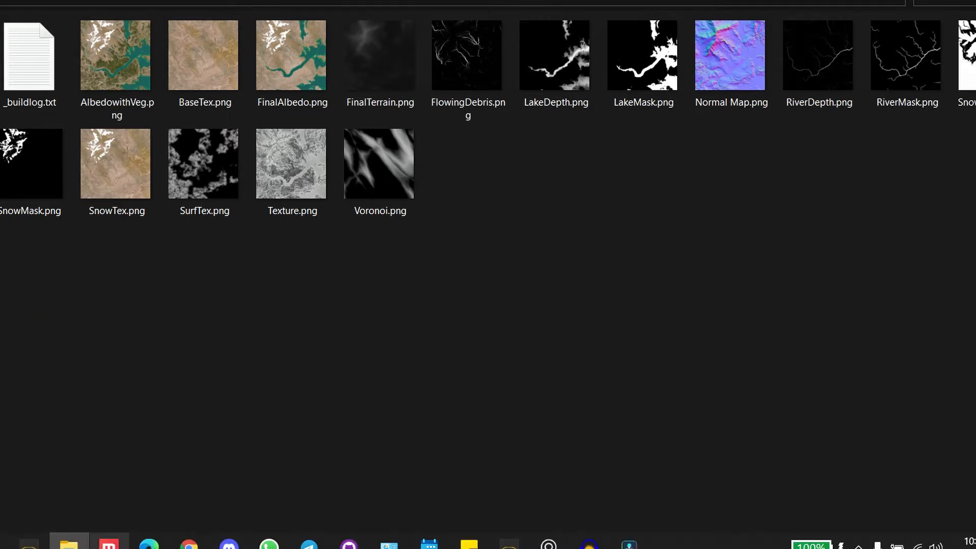
{"action": "mouse_move", "coordinate": [155, 304]}
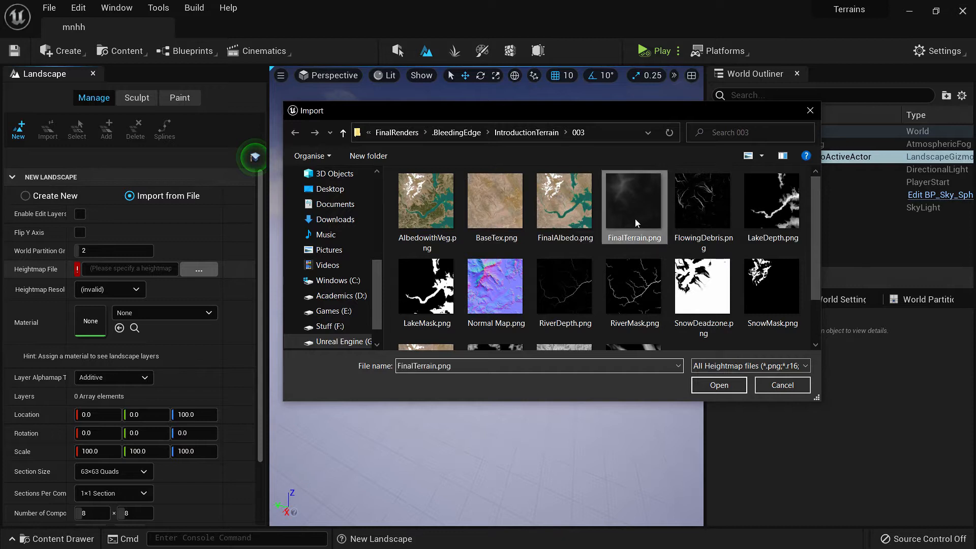
Load FinalTerrain.png as a 1009×1009 heightmap with edit layers enabled.
{"action": "left_click", "coordinate": [718, 385]}
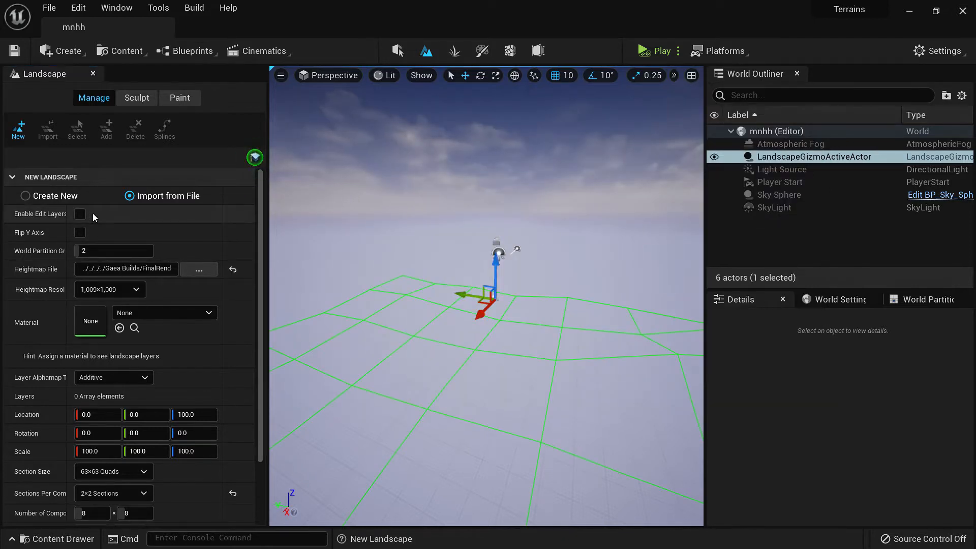
{"action": "left_click", "coordinate": [80, 213]}
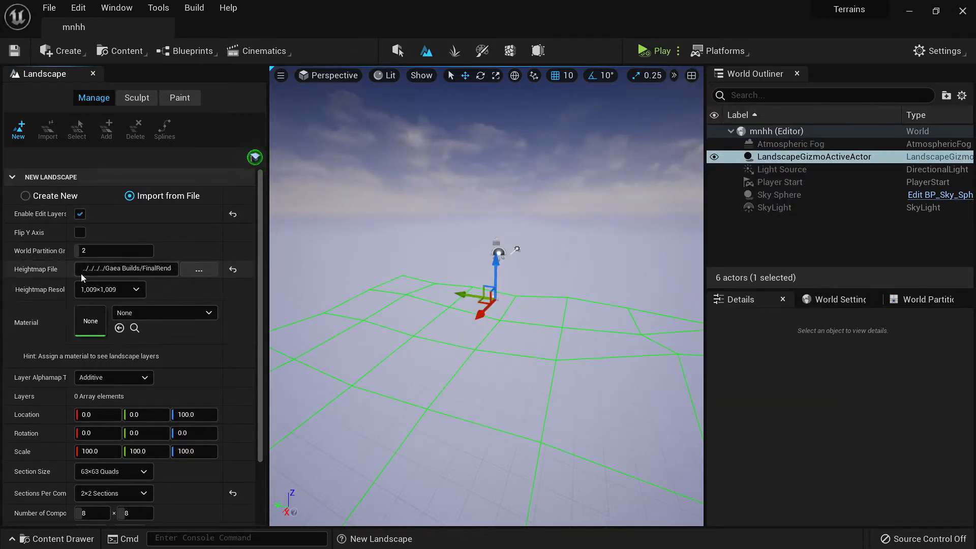
{"action": "scroll", "scroll_direction": "down", "scroll_amount": 3}
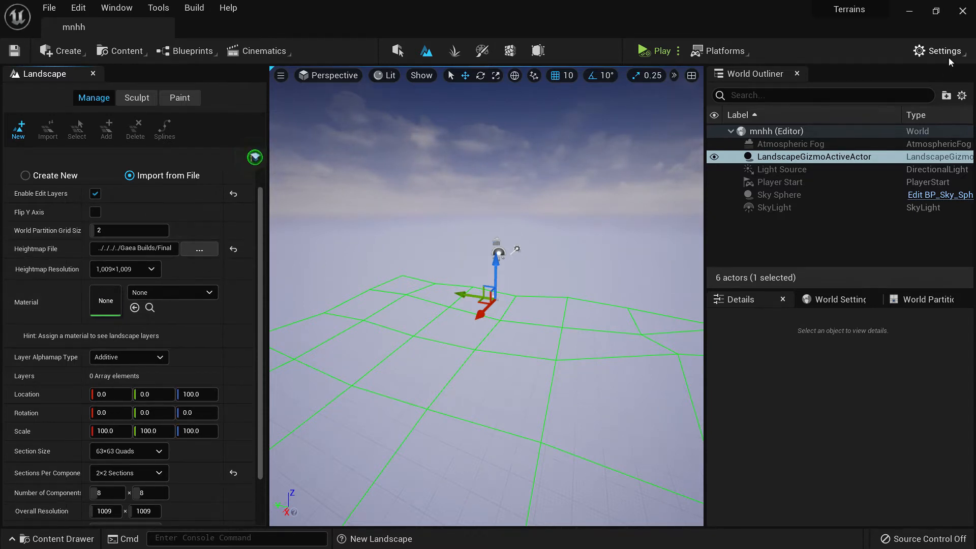
{"action": "left_click", "coordinate": [939, 51]}
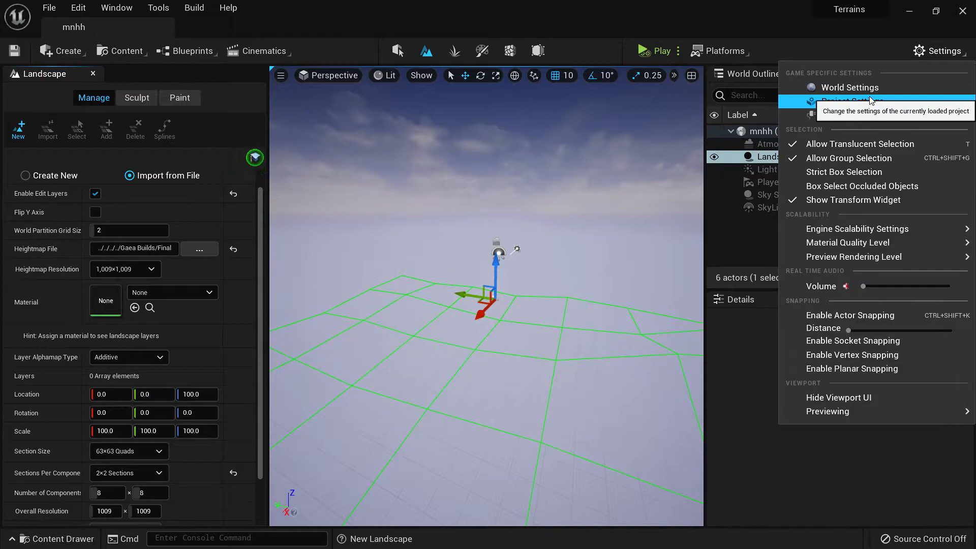
{"action": "left_click", "coordinate": [848, 101]}
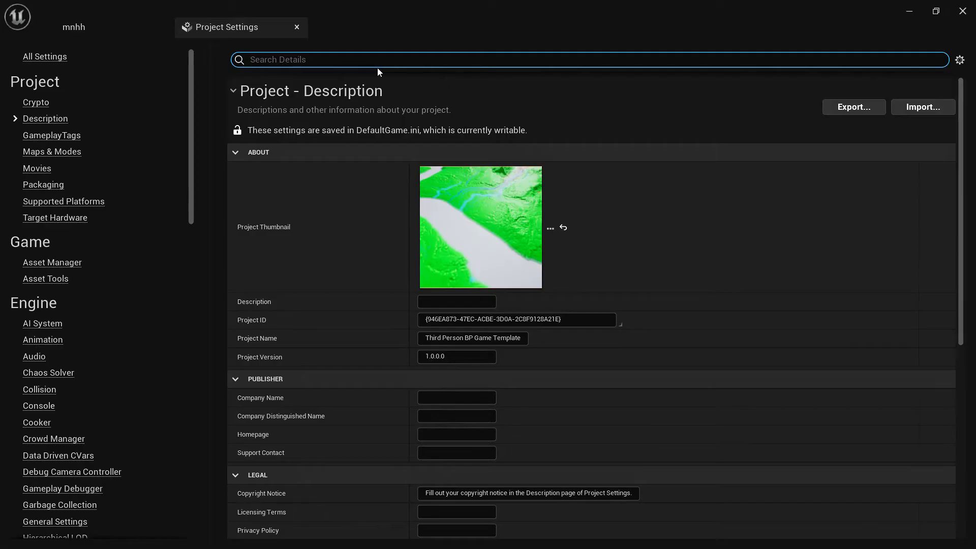
{"action": "type", "text": "wo"}
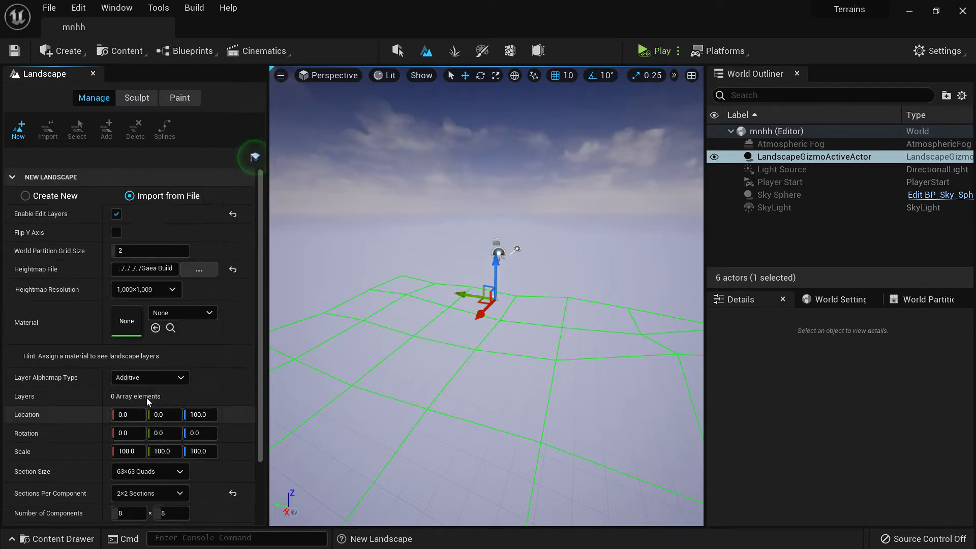
{"action": "scroll", "scroll_direction": "down", "scroll_amount": 3}
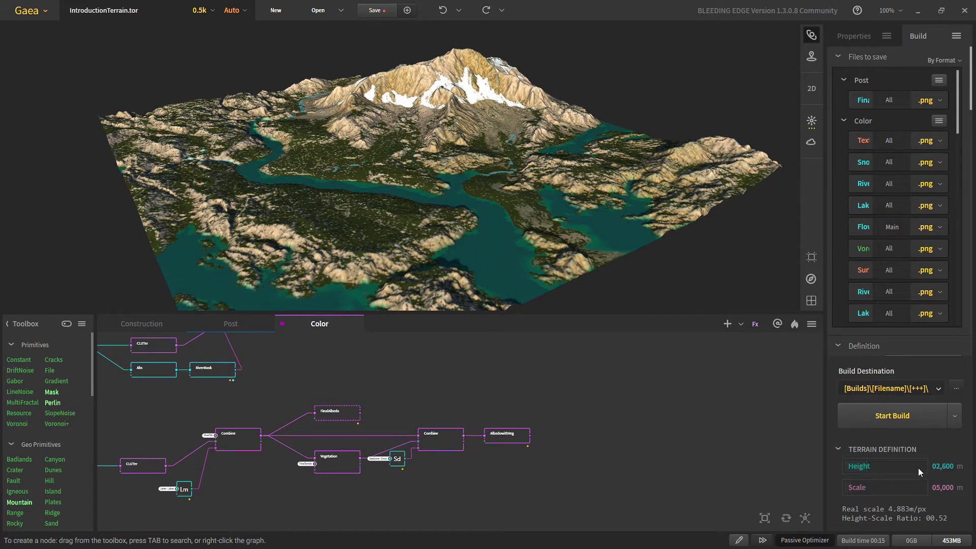
{"action": "mouse_move", "coordinate": [904, 465]}
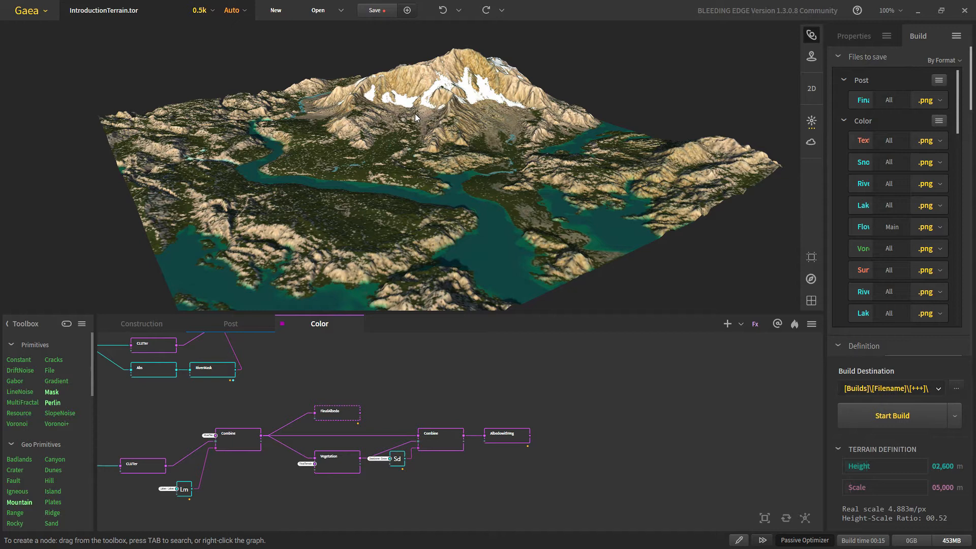
{"action": "mouse_move", "coordinate": [474, 208]}
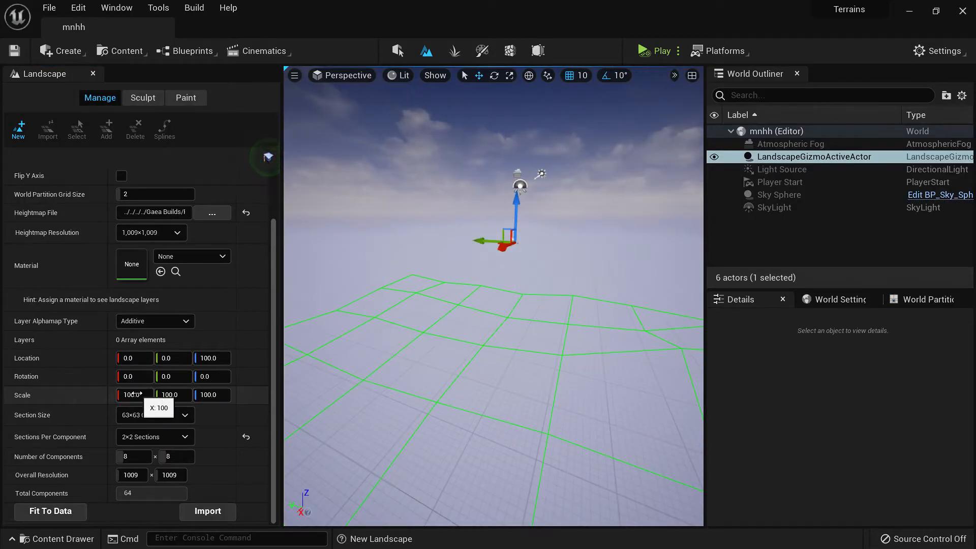
Enter 495.540 (5000*100/1009) as the landscape's X and Y scale.
{"action": "left_click", "coordinate": [134, 394]}
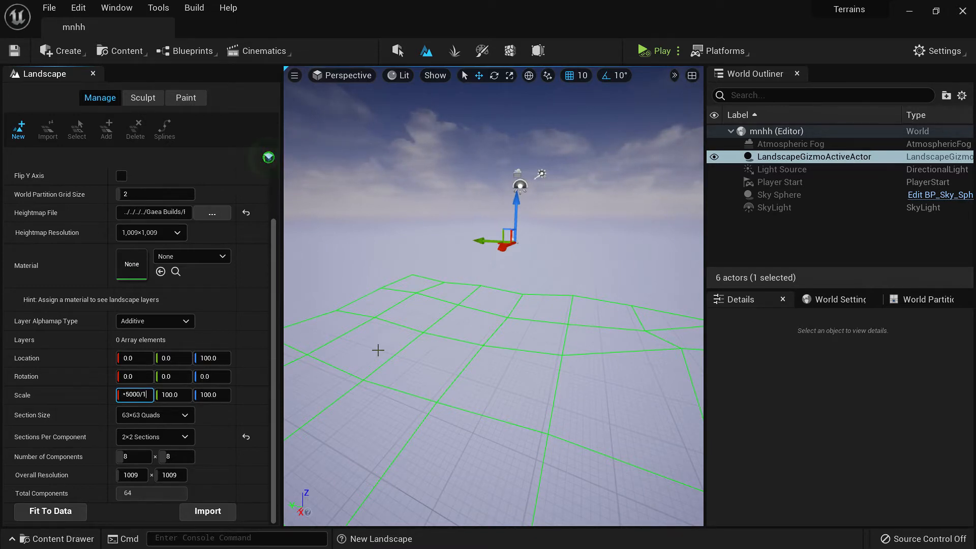
{"action": "type", "text": "540131"}
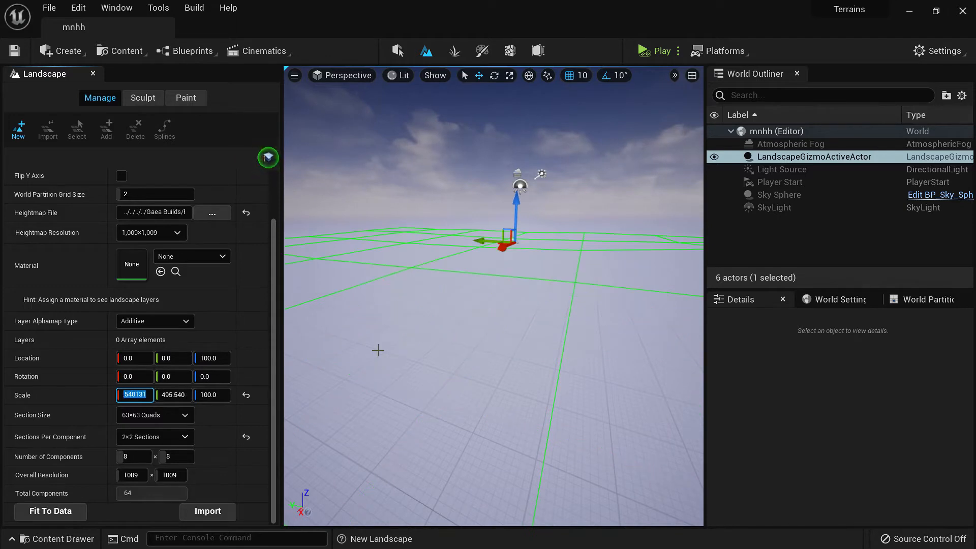
{"action": "mouse_move", "coordinate": [289, 469]}
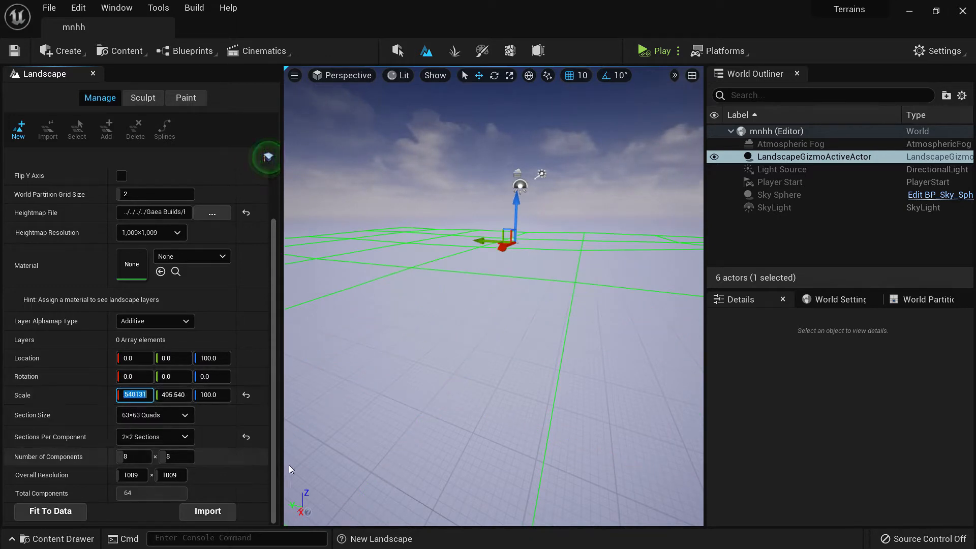
{"action": "mouse_move", "coordinate": [773, 368]}
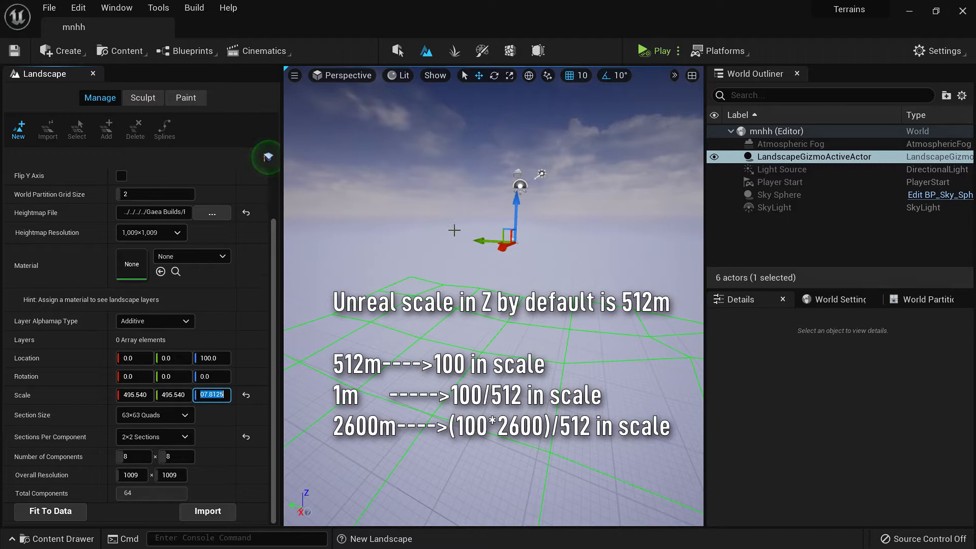
Enter 507.812 ((100*2600)/512) as the landscape's Z scale.
{"action": "type", "text": "507.812"}
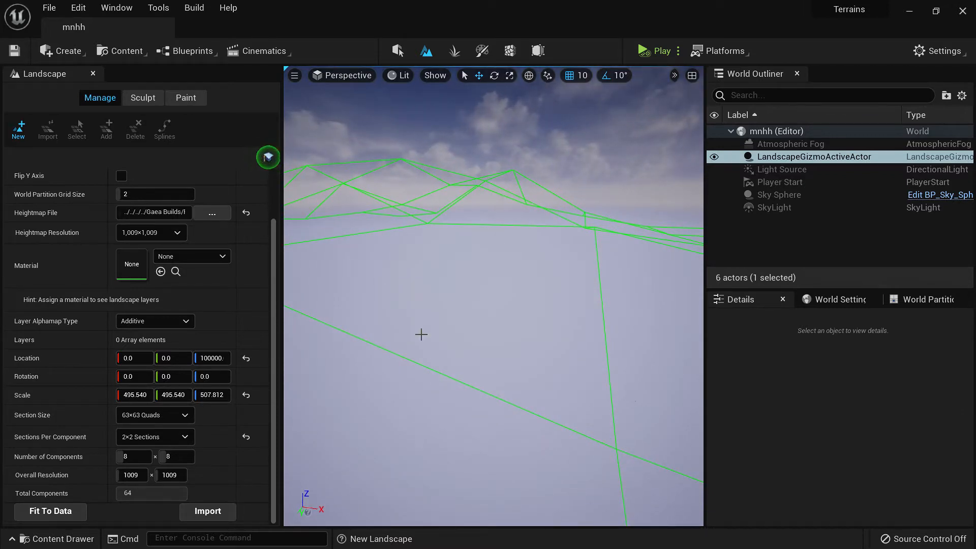
Import the landscape so the mountainous terrain appears as streaming proxies.
{"action": "left_click", "coordinate": [207, 510]}
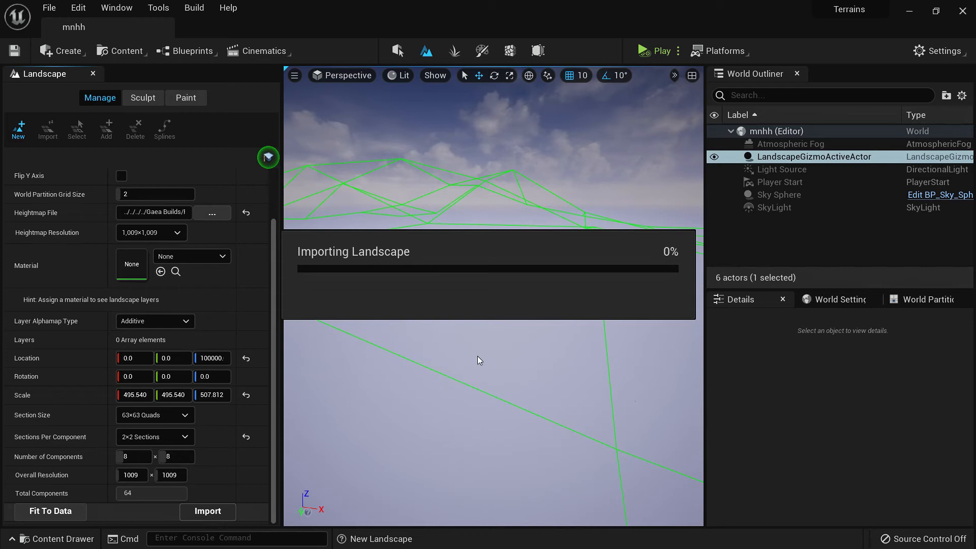
{"action": "left_click", "coordinate": [143, 98]}
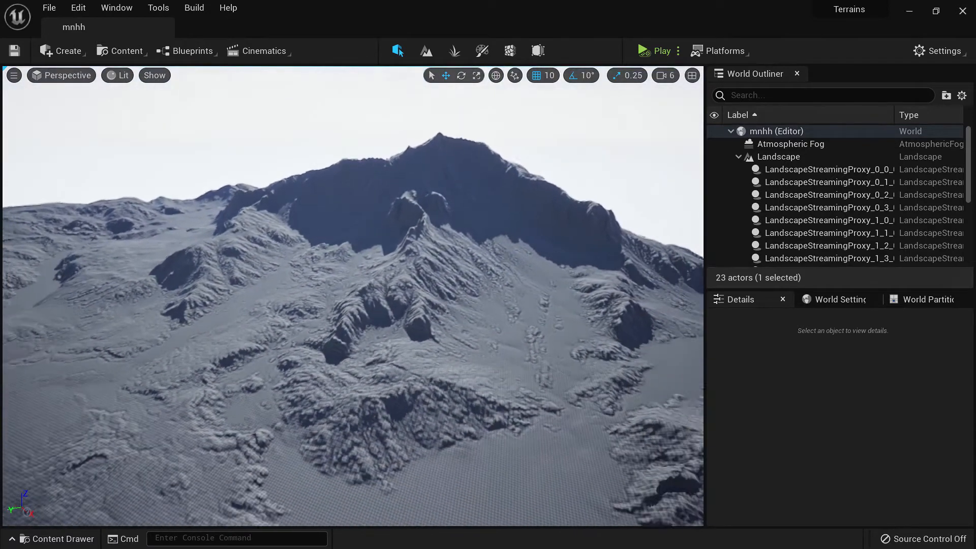
Create material M_Debug in NewFolder and open it in the Material Editor.
{"action": "left_click", "coordinate": [57, 538]}
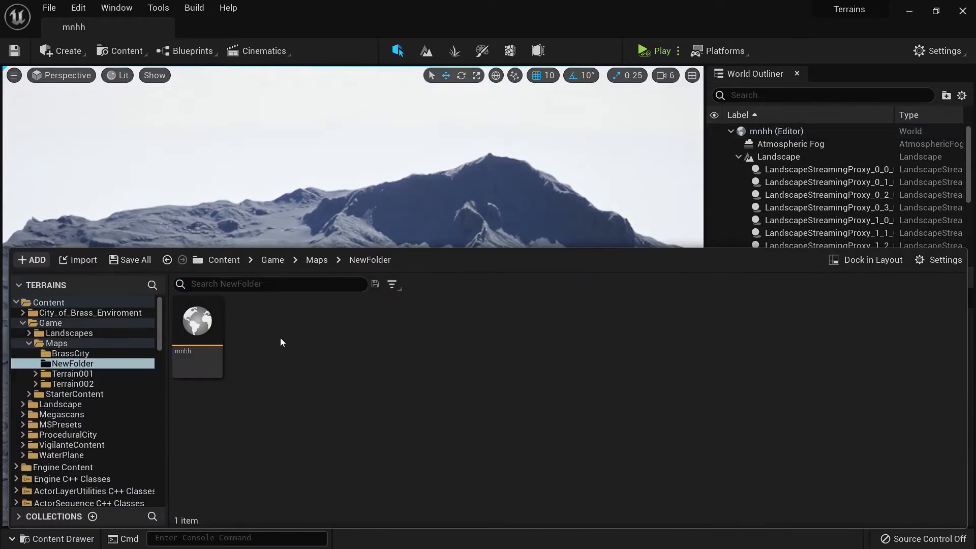
{"action": "right_click", "coordinate": [281, 342]}
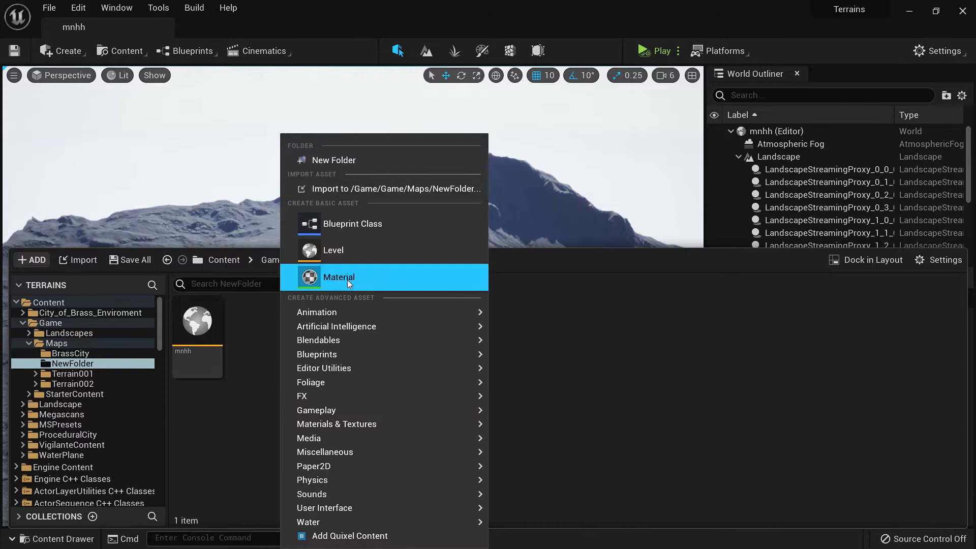
{"action": "left_click", "coordinate": [339, 277]}
{"action": "type", "text": "M_"}
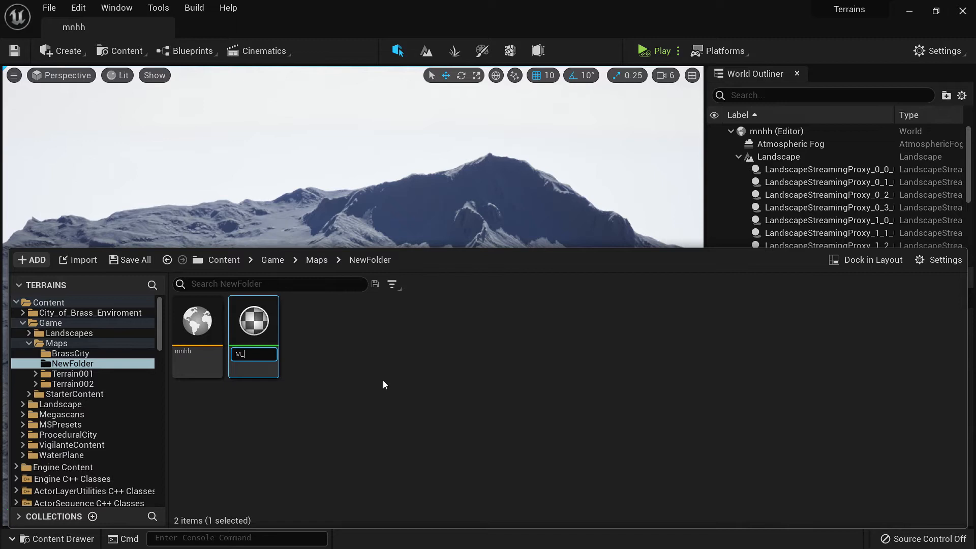
{"action": "double_click", "coordinate": [253, 320]}
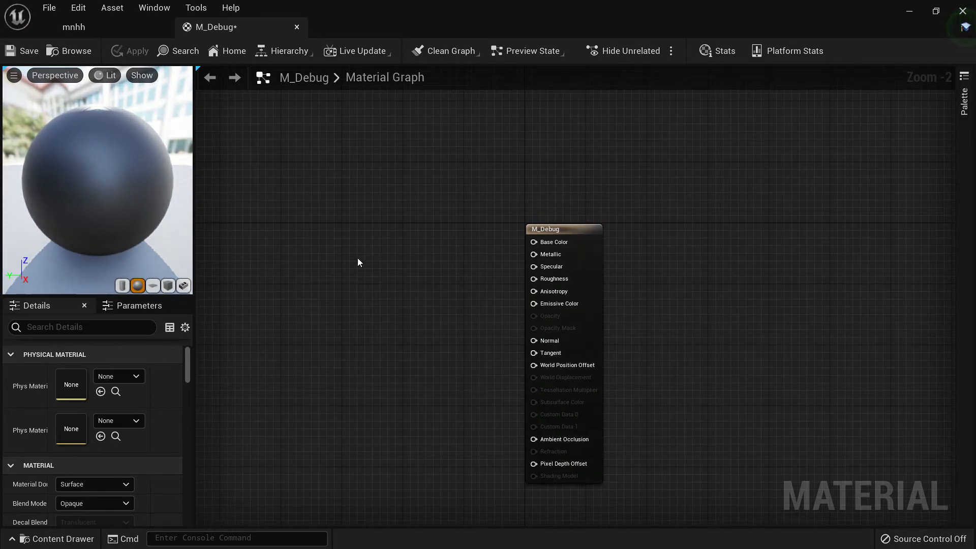
Add a texture sample node to M_Debug and import the terrain textures.
{"action": "type", "text": "textur"}
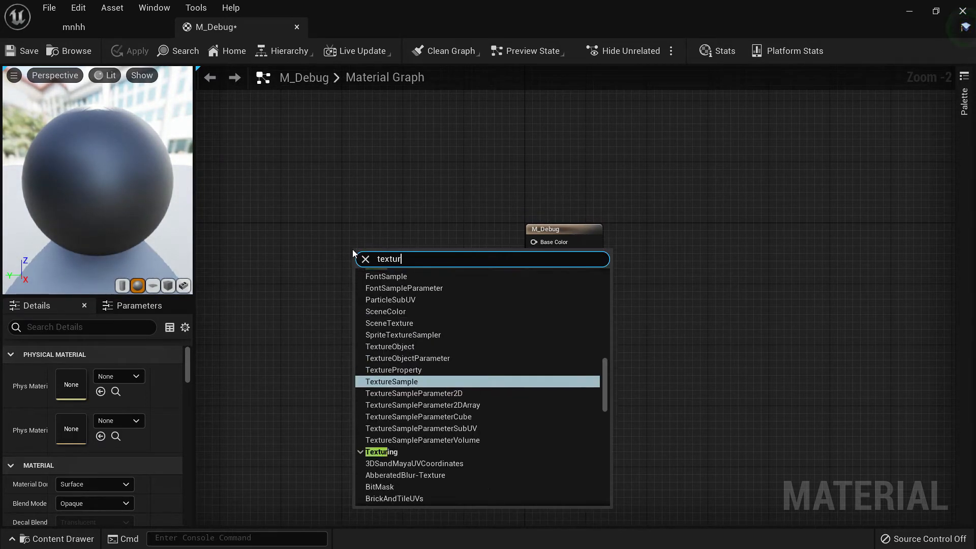
{"action": "left_click", "coordinate": [390, 381]}
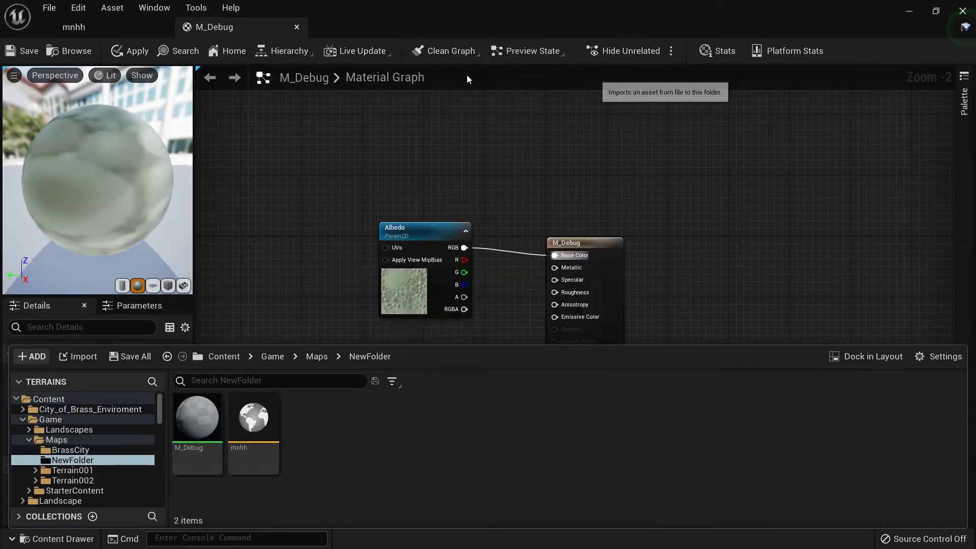
{"action": "left_click", "coordinate": [31, 355]}
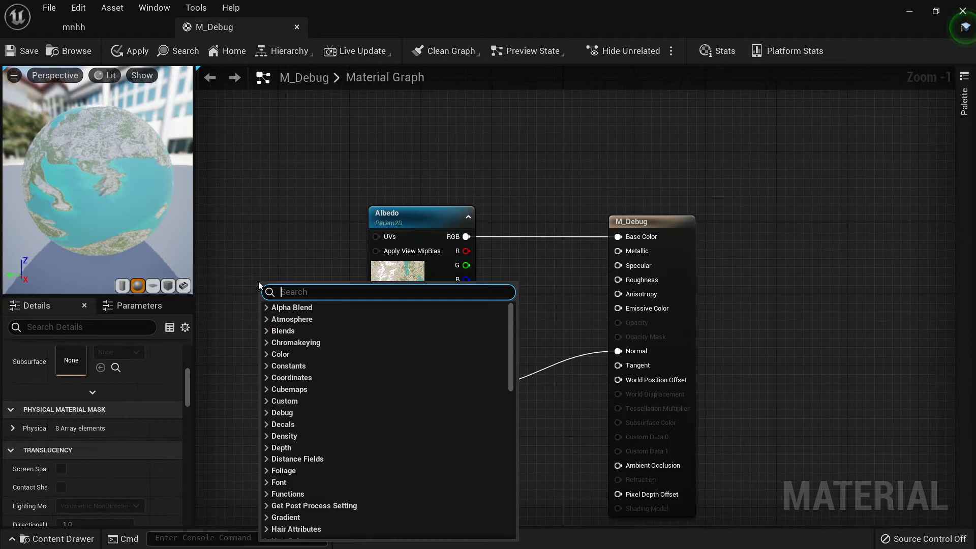
Add a LandscapeCoords node and set its Mapping Scale to 1009.
{"action": "type", "text": "landsc"}
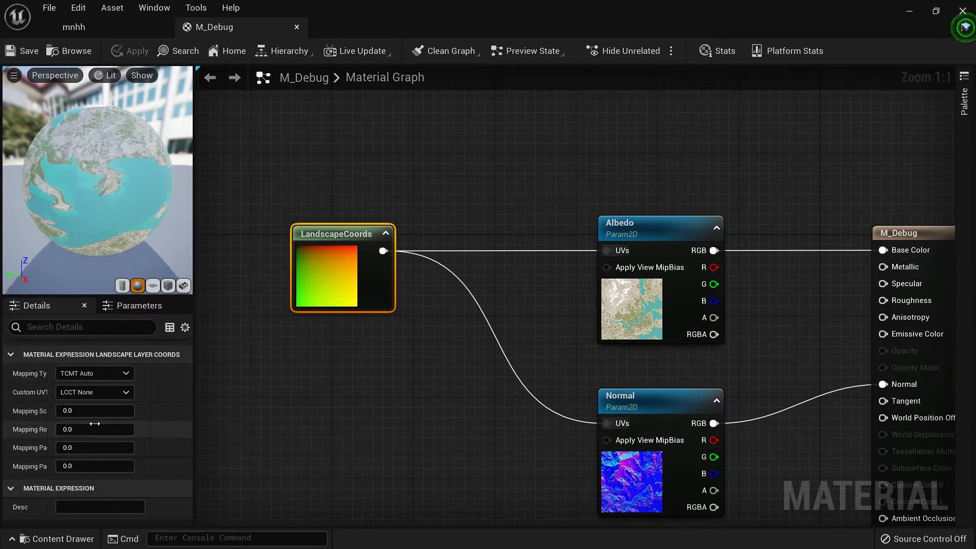
{"action": "left_click", "coordinate": [94, 410]}
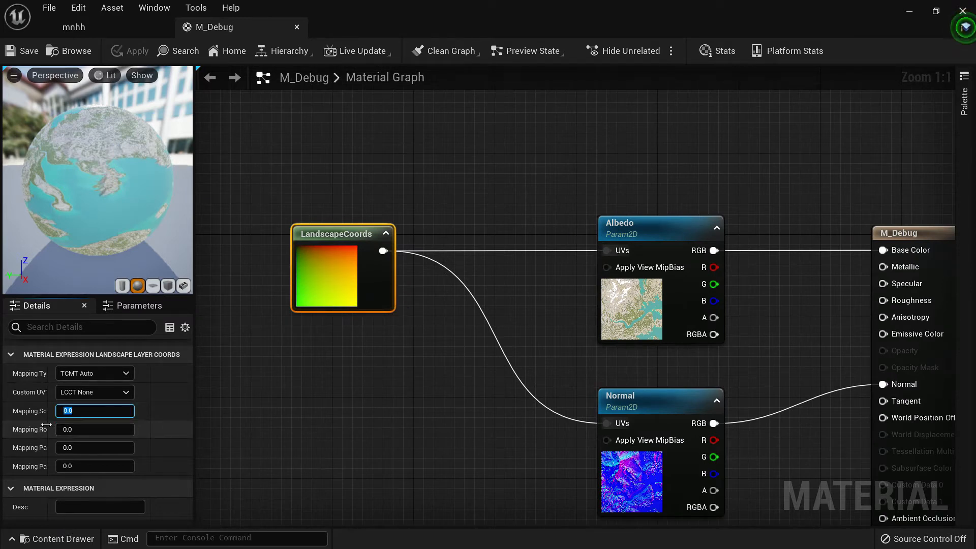
{"action": "type", "text": "1009"}
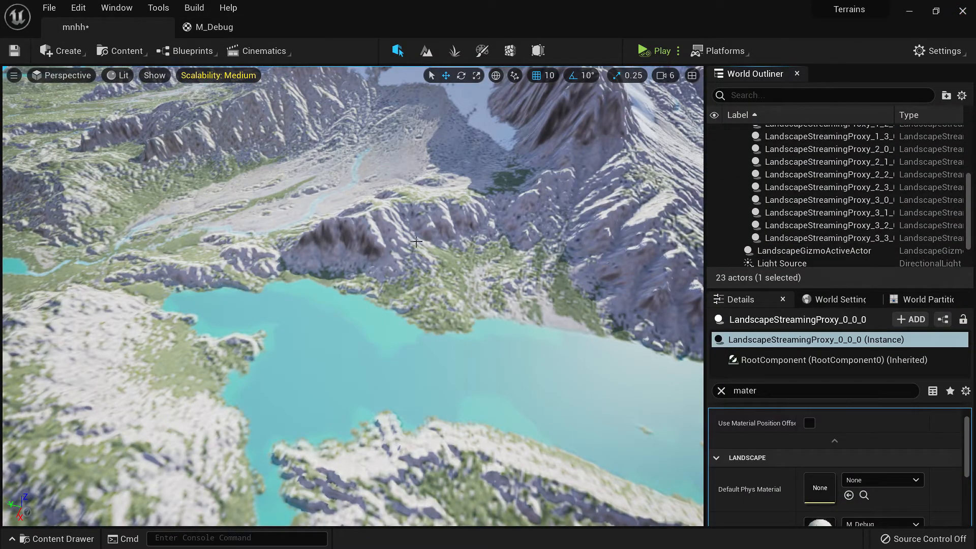
Select the landscape to confirm its Landscape Material is M_Debug.
{"action": "left_click", "coordinate": [780, 156]}
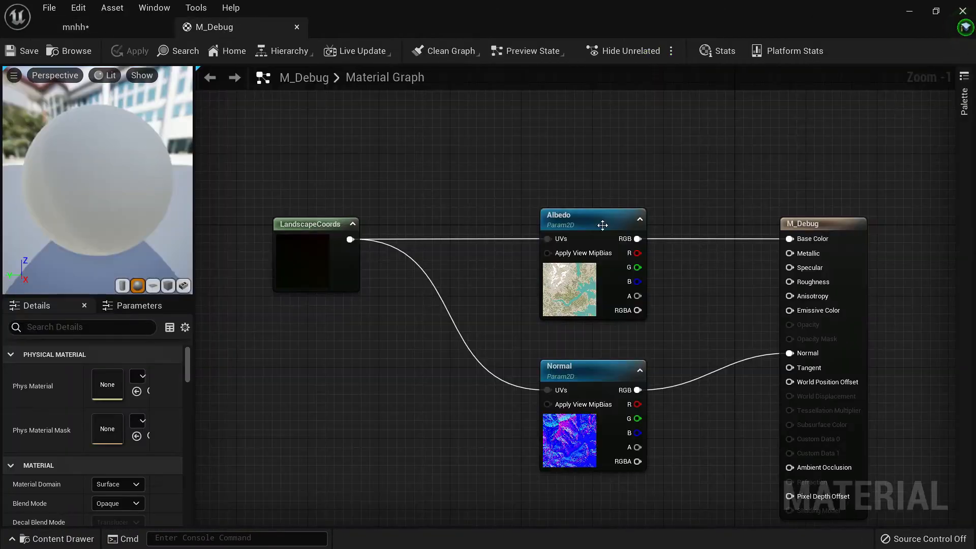
{"action": "mouse_move", "coordinate": [731, 274]}
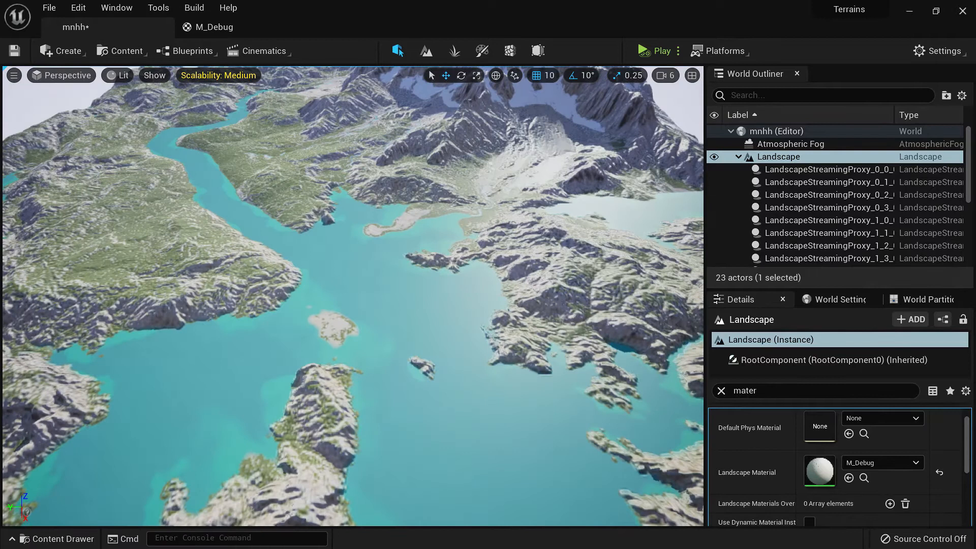
Enable the Water plugin, then place a Water Body Lake actor in the level.
{"action": "type", "text": "wat"}
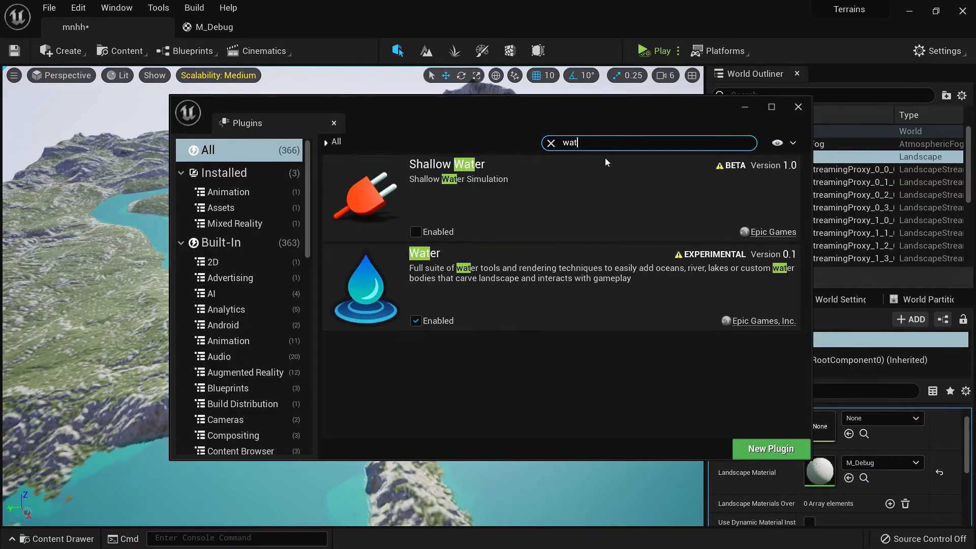
{"action": "type", "text": "er"}
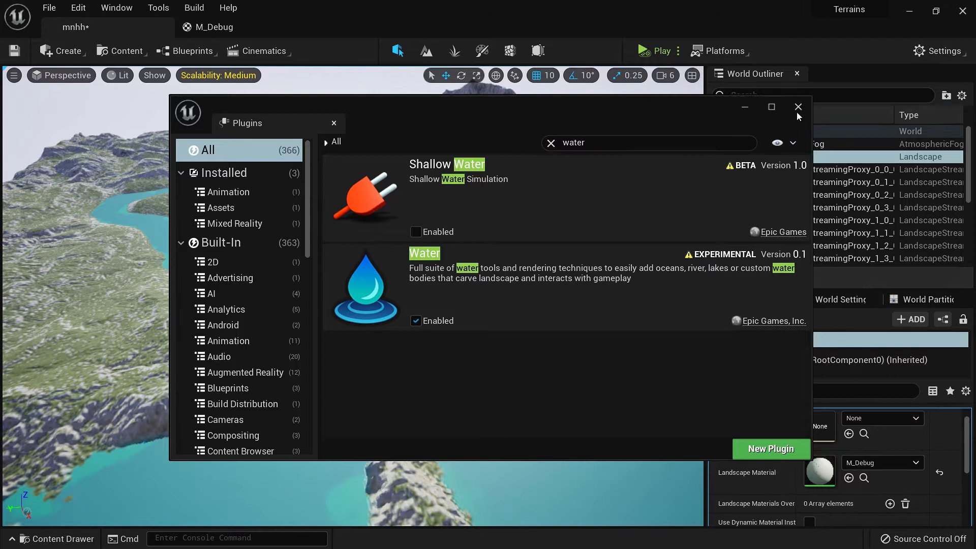
{"action": "left_click", "coordinate": [798, 108]}
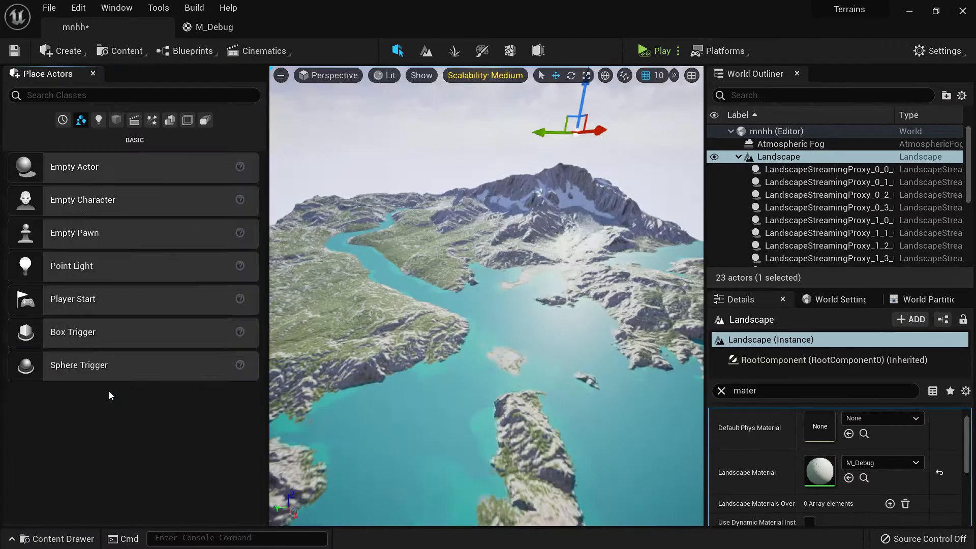
{"action": "type", "text": "water"}
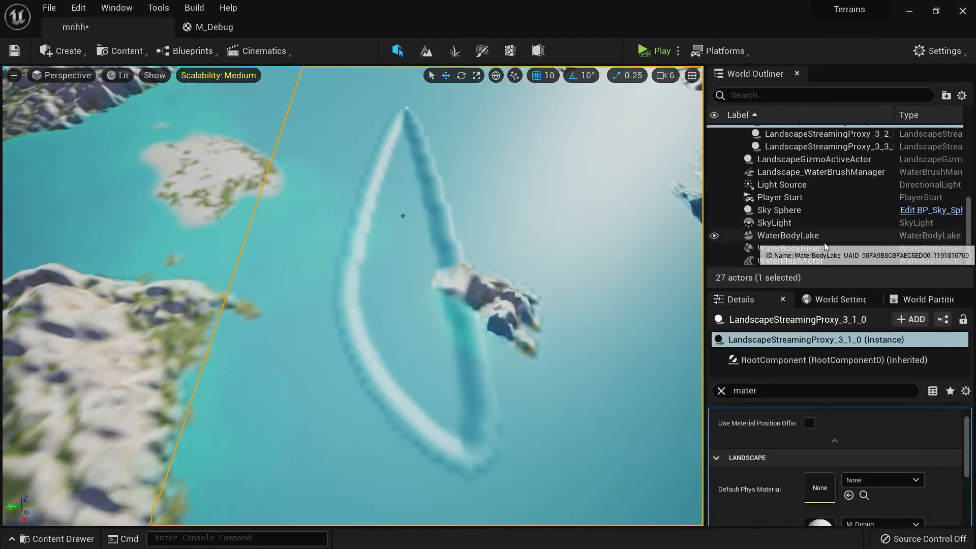
{"action": "left_click", "coordinate": [787, 236]}
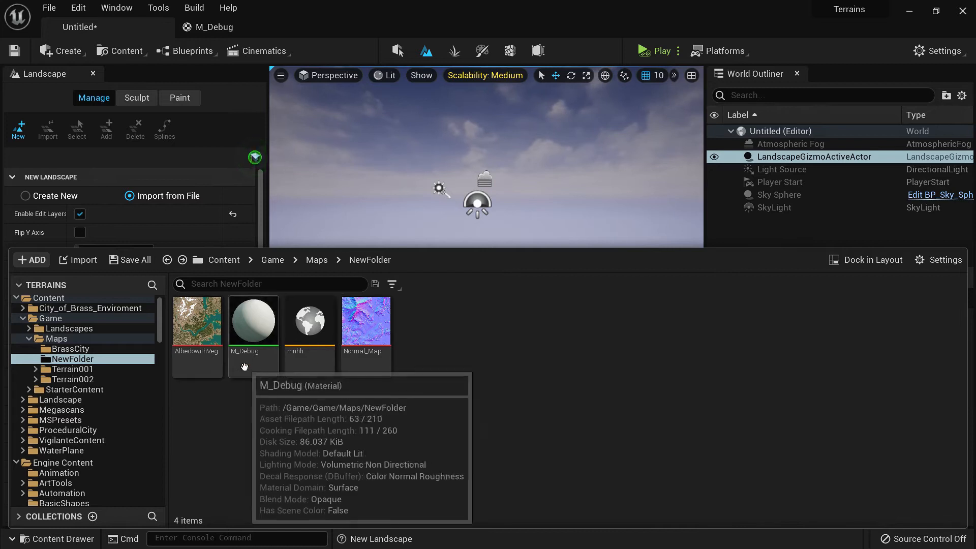
Select M_Debug in NewFolder and expand the Landscapes content folder.
{"action": "left_click", "coordinate": [252, 320]}
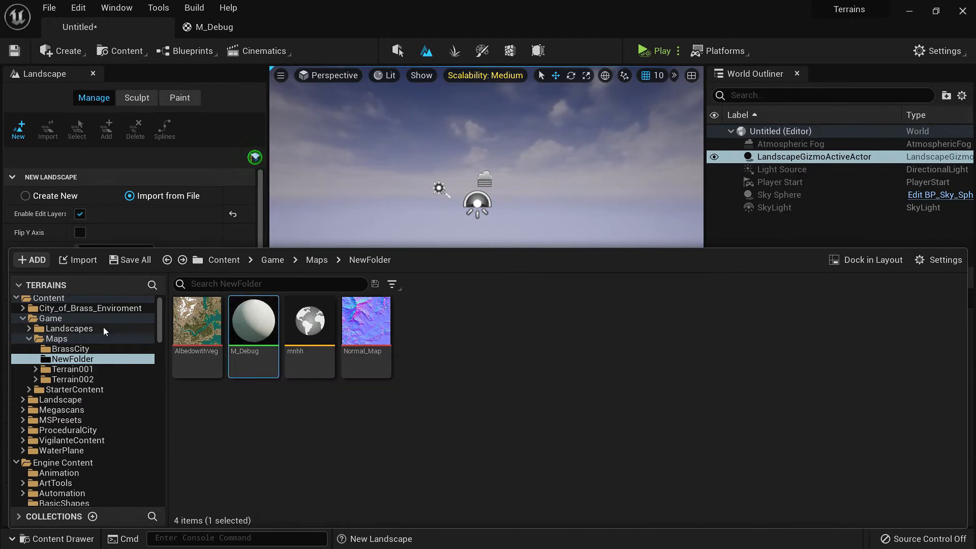
{"action": "left_click", "coordinate": [68, 328]}
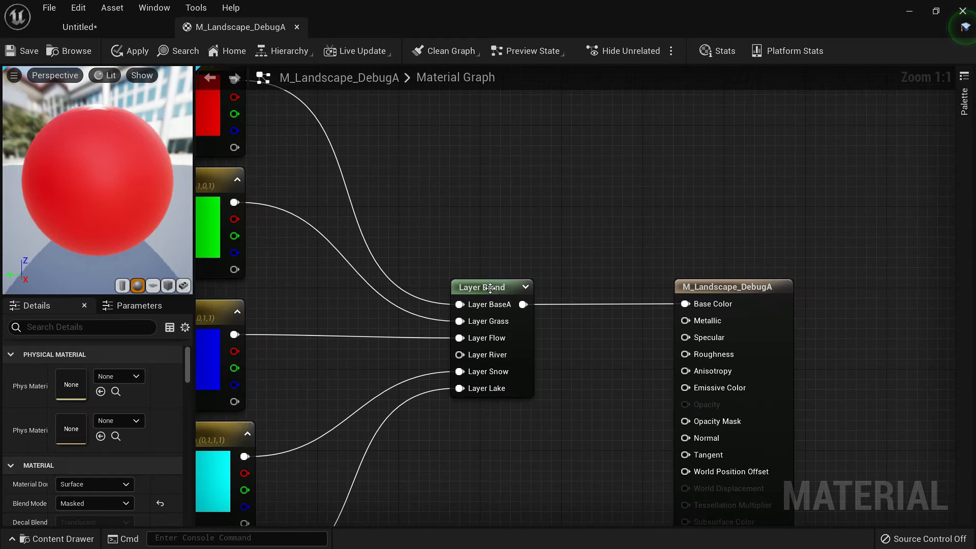
Review the Layer Blend node's six layers in M_Landscape_DebugA, then return to the level.
{"action": "left_click", "coordinate": [490, 287]}
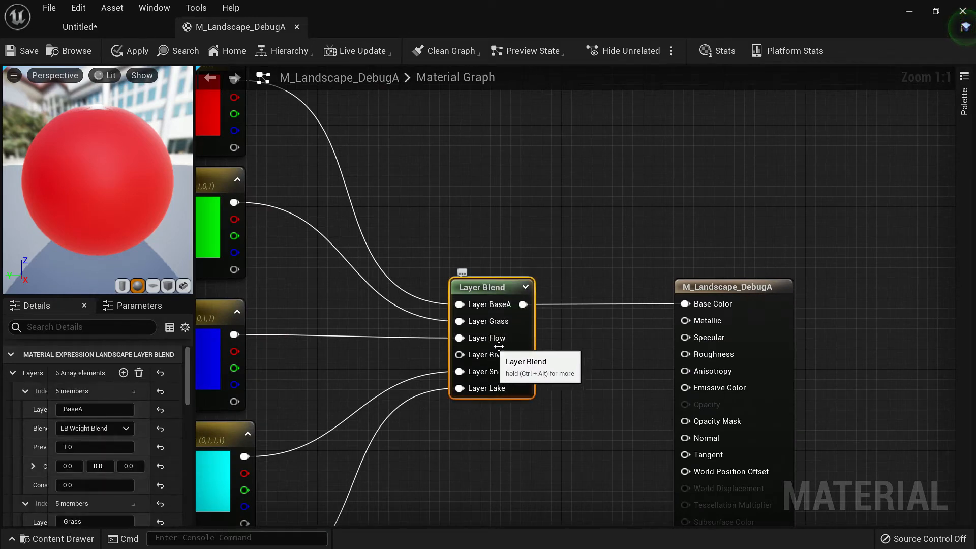
{"action": "mouse_move", "coordinate": [591, 405]}
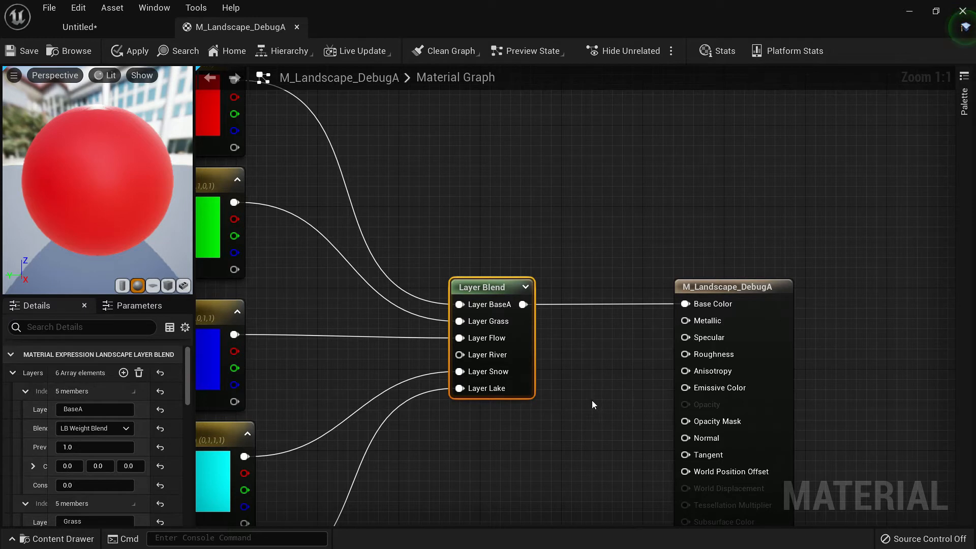
{"action": "mouse_move", "coordinate": [482, 287]}
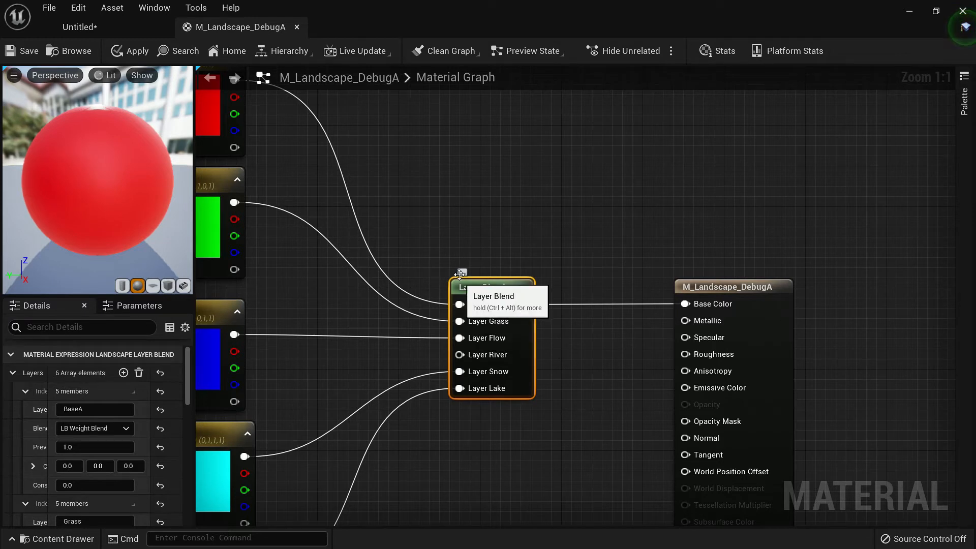
{"action": "mouse_move", "coordinate": [353, 304]}
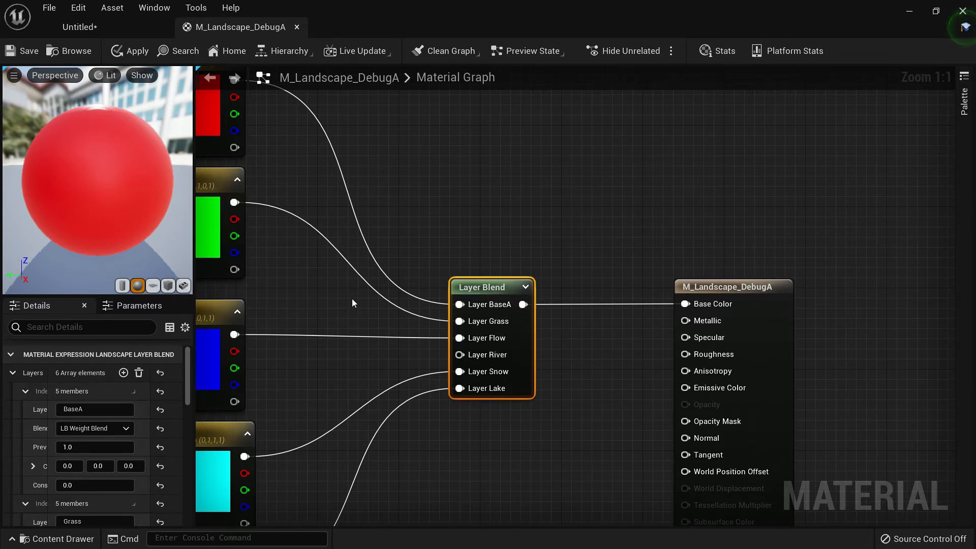
{"action": "scroll", "scroll_direction": "down", "scroll_amount": 3}
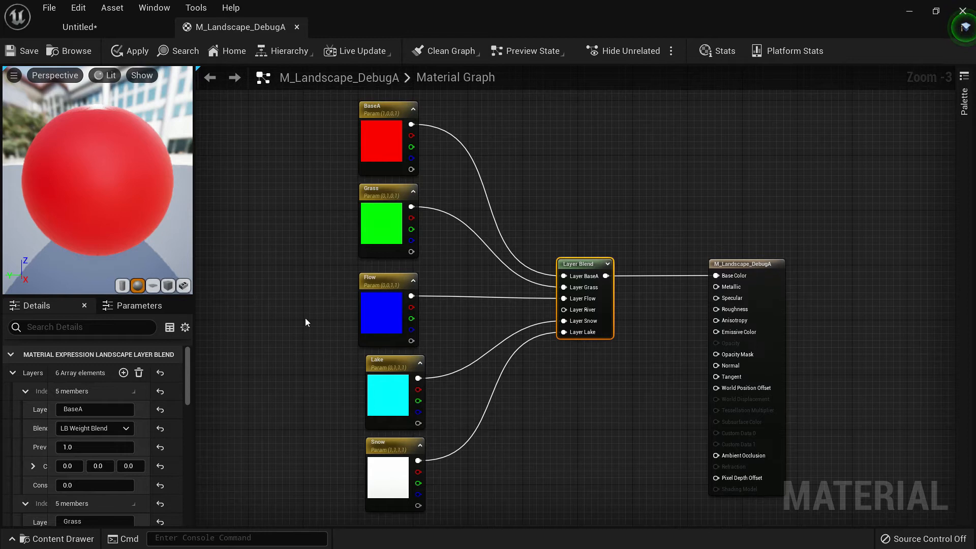
{"action": "mouse_move", "coordinate": [247, 42]}
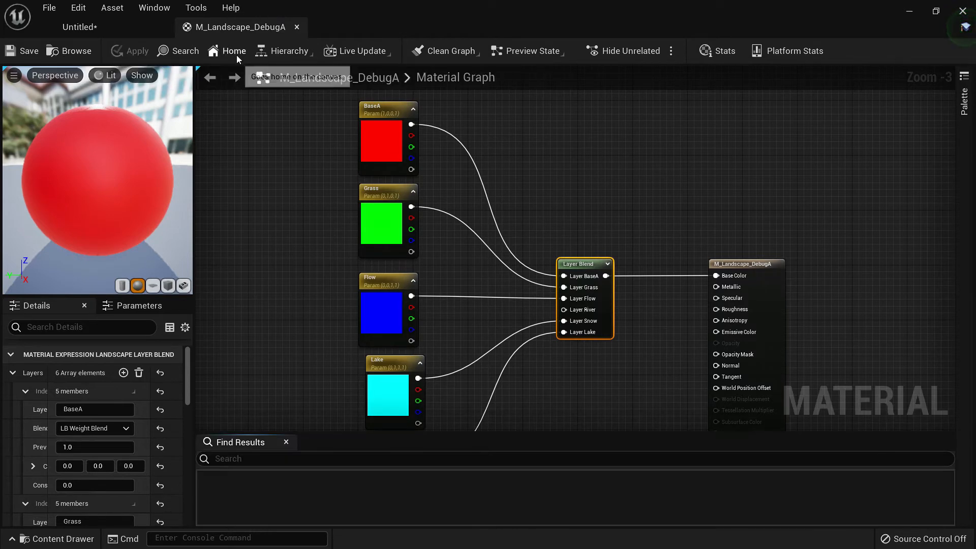
{"action": "left_click", "coordinate": [56, 538]}
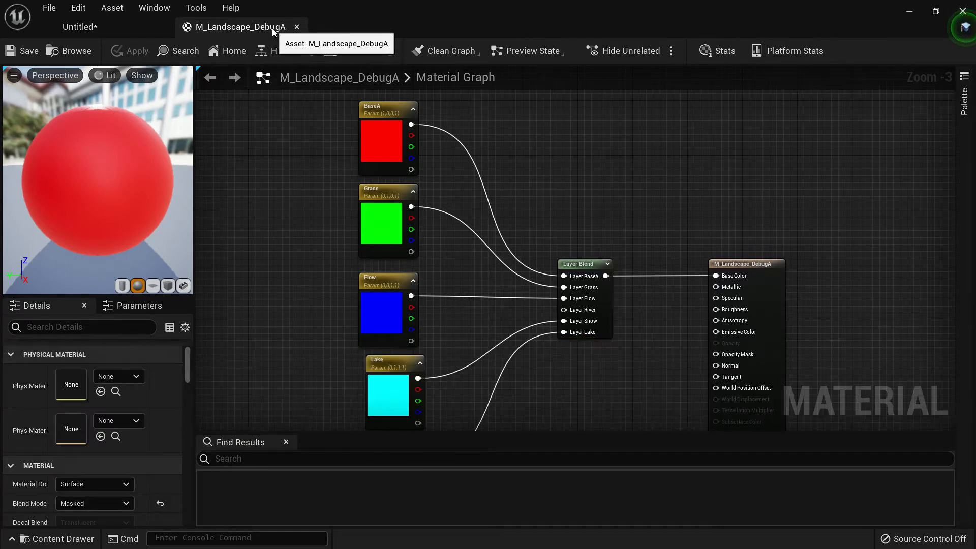
{"action": "left_click", "coordinate": [79, 27]}
{"action": "type", "text": "debuga"}
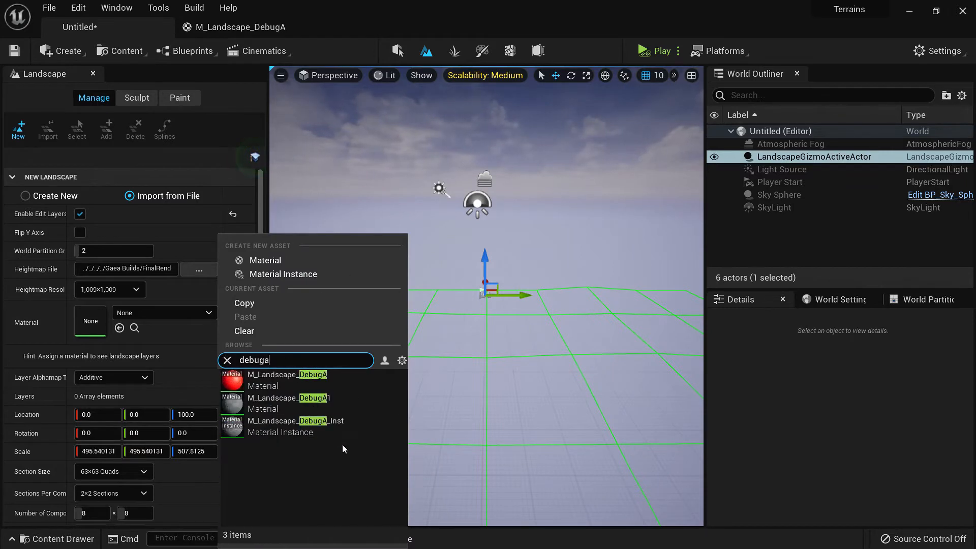
Set the landscape material to M_Landscape_DebugA and load Gaea mask PNGs into its layers, including BaseA.
{"action": "left_click", "coordinate": [296, 421]}
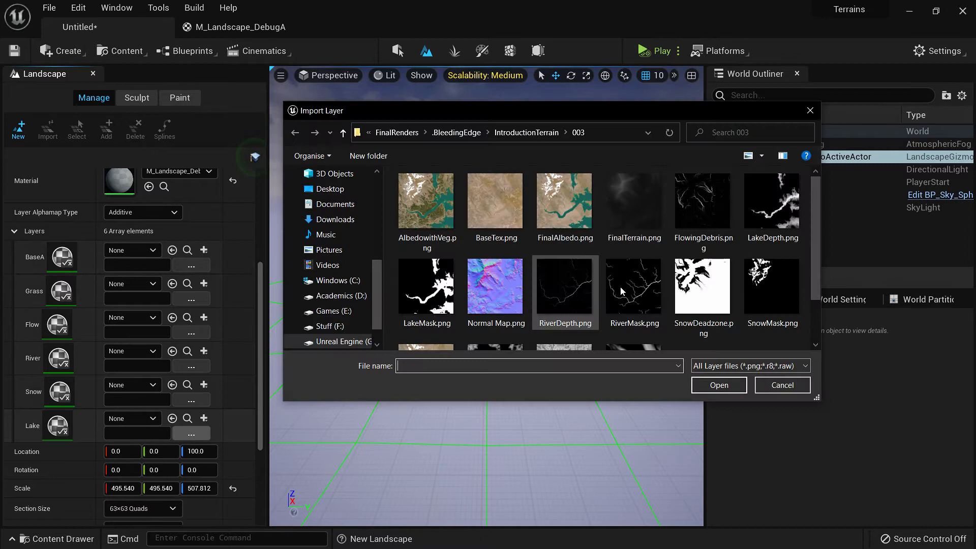
{"action": "left_click", "coordinate": [426, 286]}
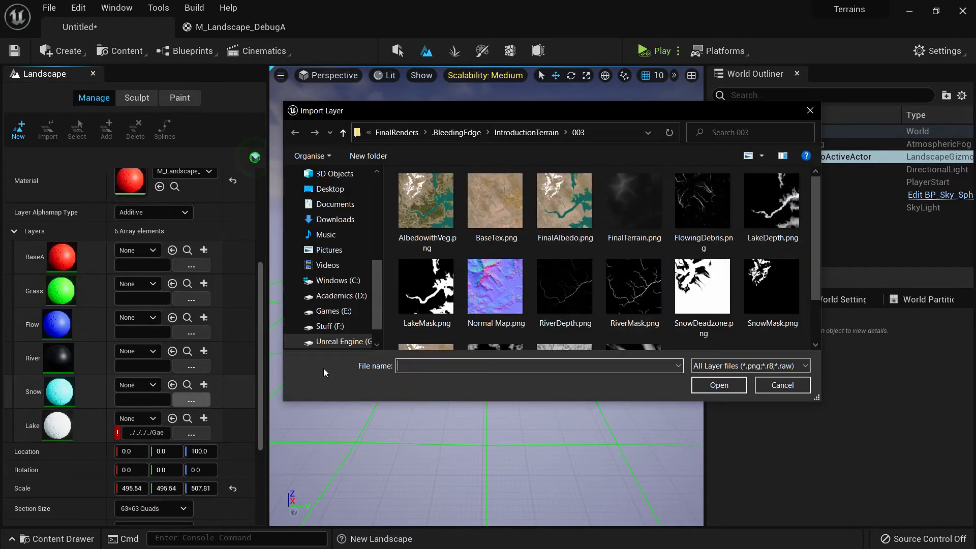
{"action": "left_click", "coordinate": [781, 385]}
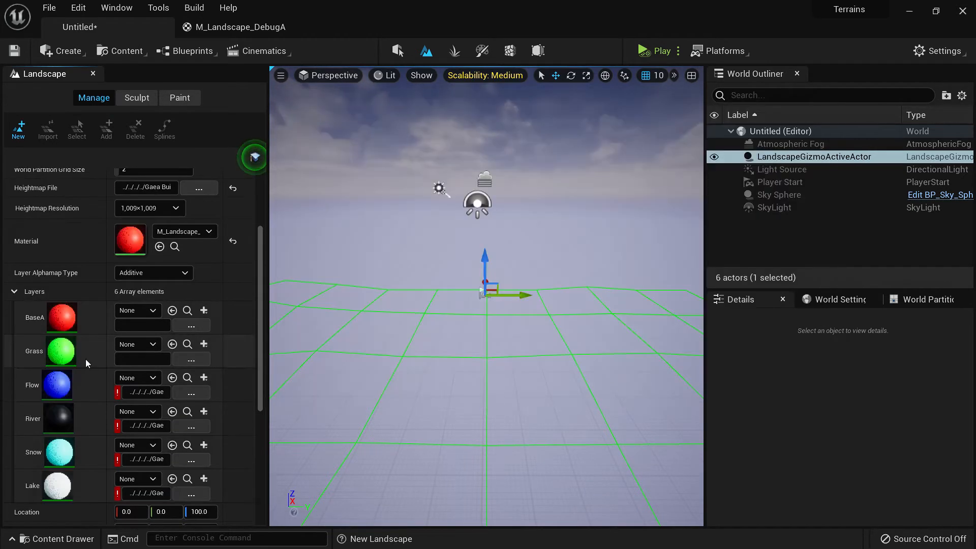
{"action": "left_click", "coordinate": [191, 325]}
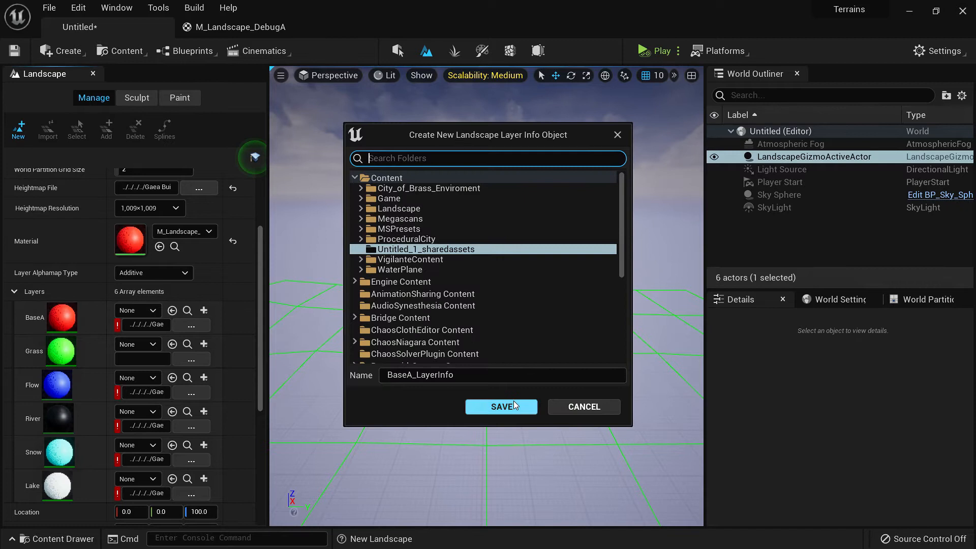
Save the BaseA layer info and the remaining LayerInfo objects, then import the landscape.
{"action": "left_click", "coordinate": [501, 407]}
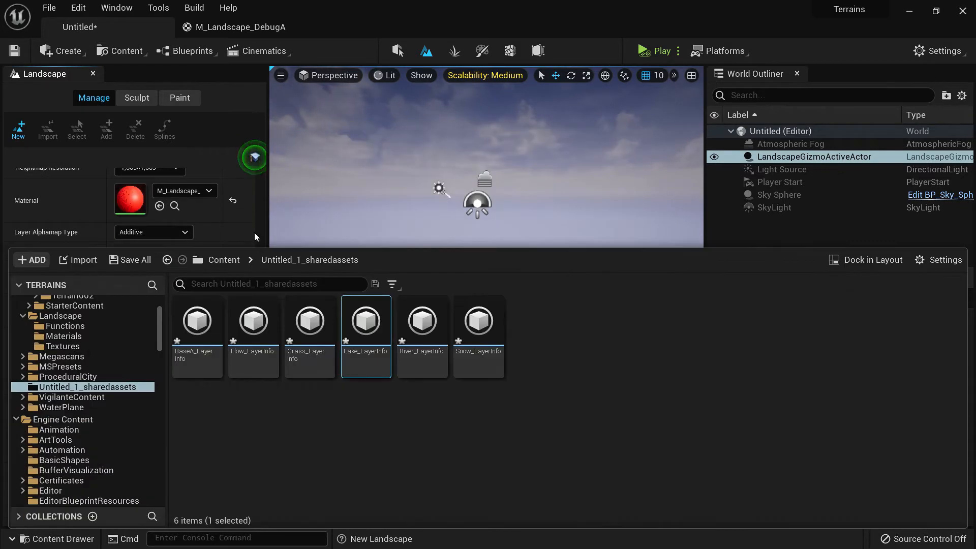
{"action": "left_click", "coordinate": [194, 510]}
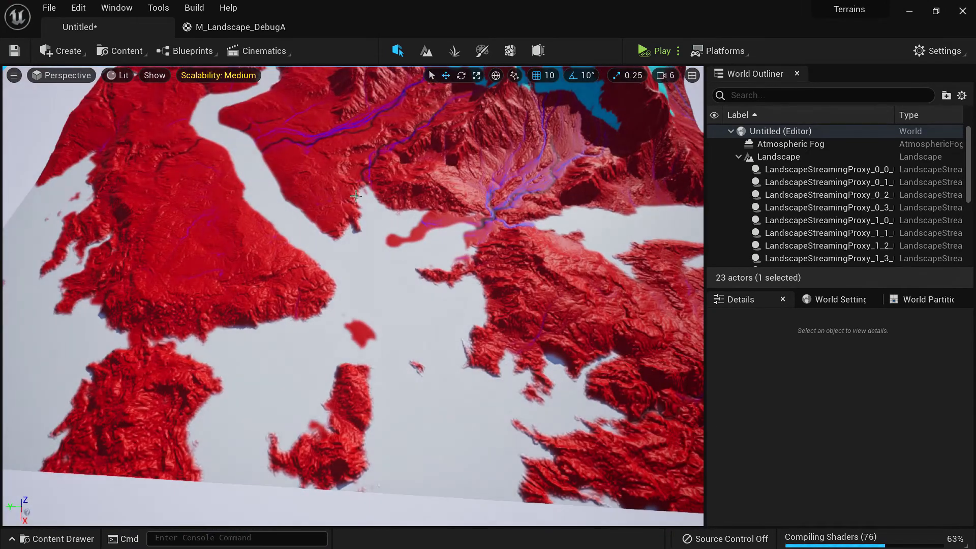
Reopen M_Landscape_DebugA in the Material Editor and zoom around its layer graph.
{"action": "left_click", "coordinate": [241, 27]}
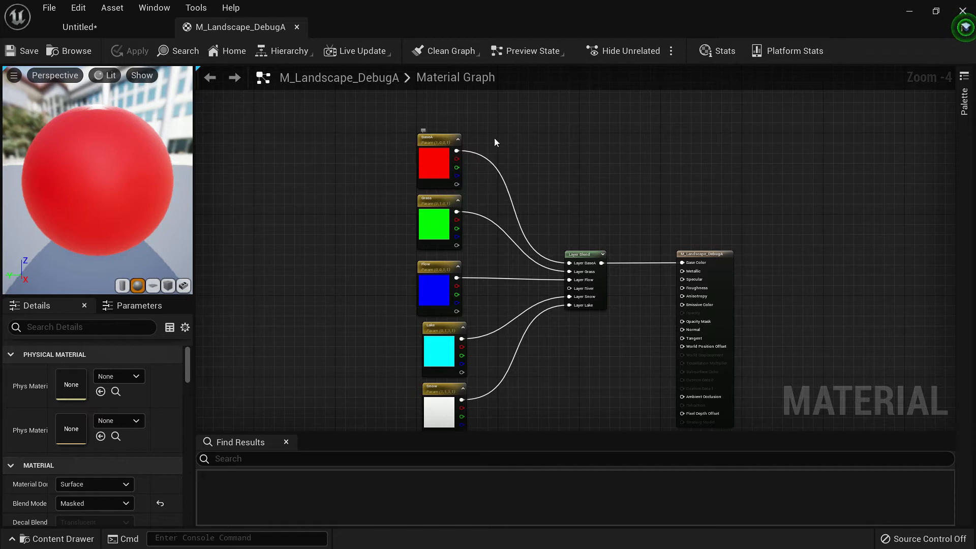
{"action": "mouse_move", "coordinate": [585, 325]}
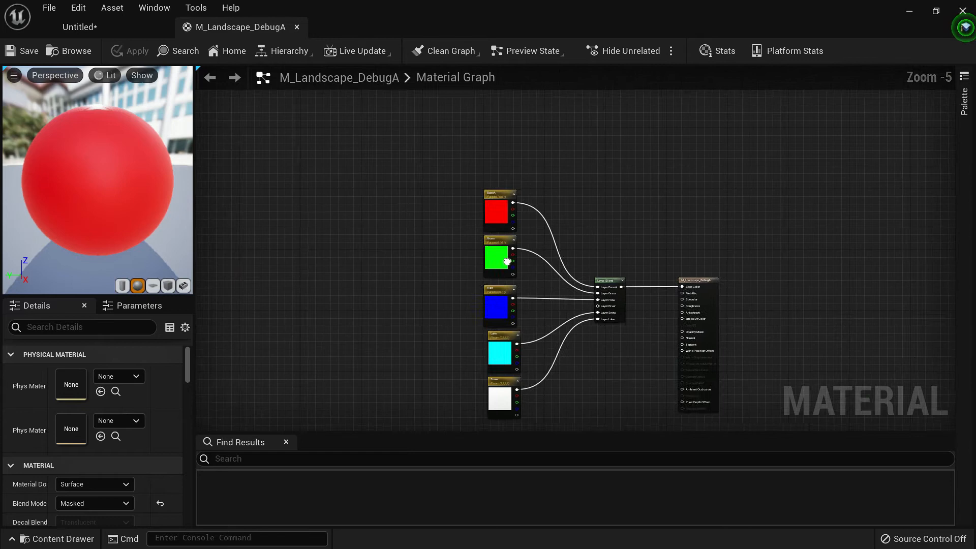
{"action": "scroll", "scroll_direction": "up", "scroll_amount": 3}
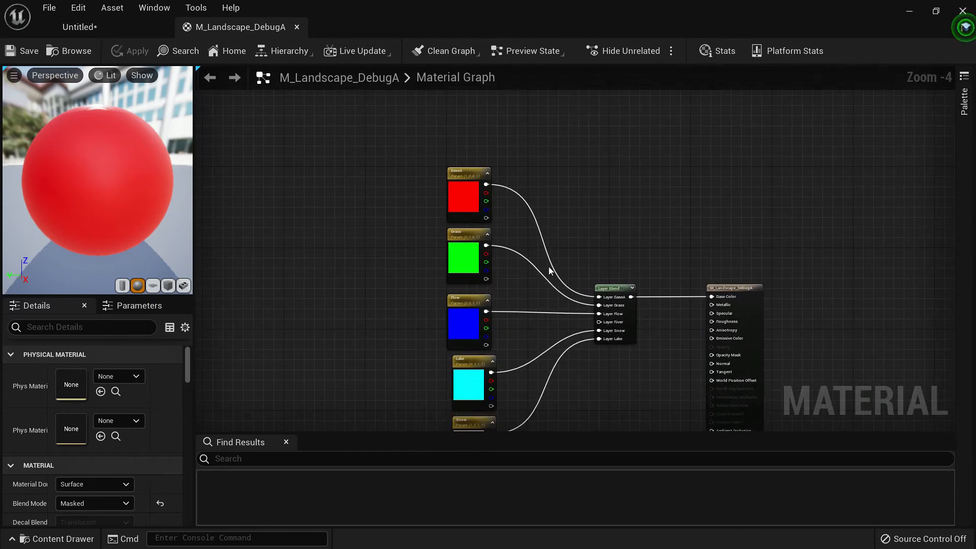
{"action": "mouse_move", "coordinate": [607, 383]}
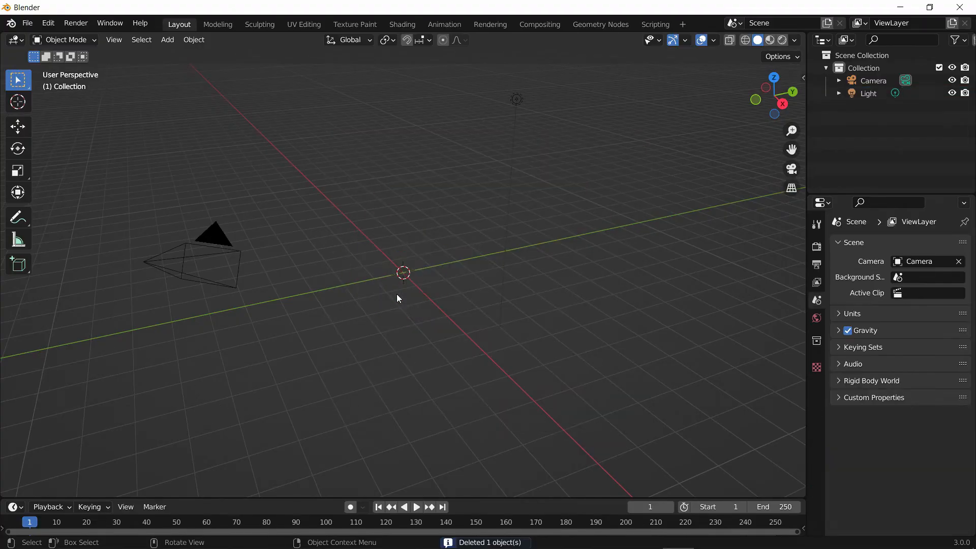
Add a plane with Simple subdivision at level 10 and a Displace modifier with a new texture.
{"action": "left_click", "coordinate": [167, 40]}
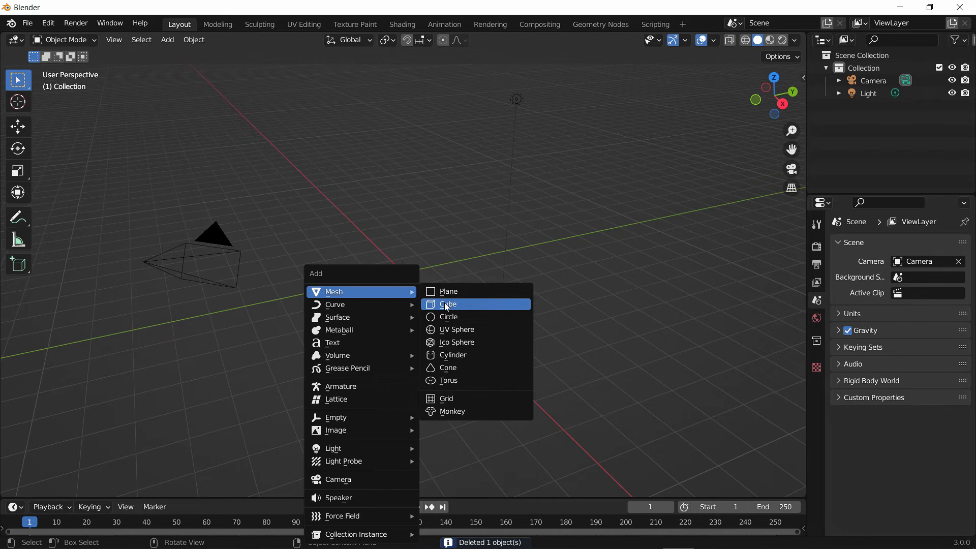
{"action": "left_click", "coordinate": [448, 291]}
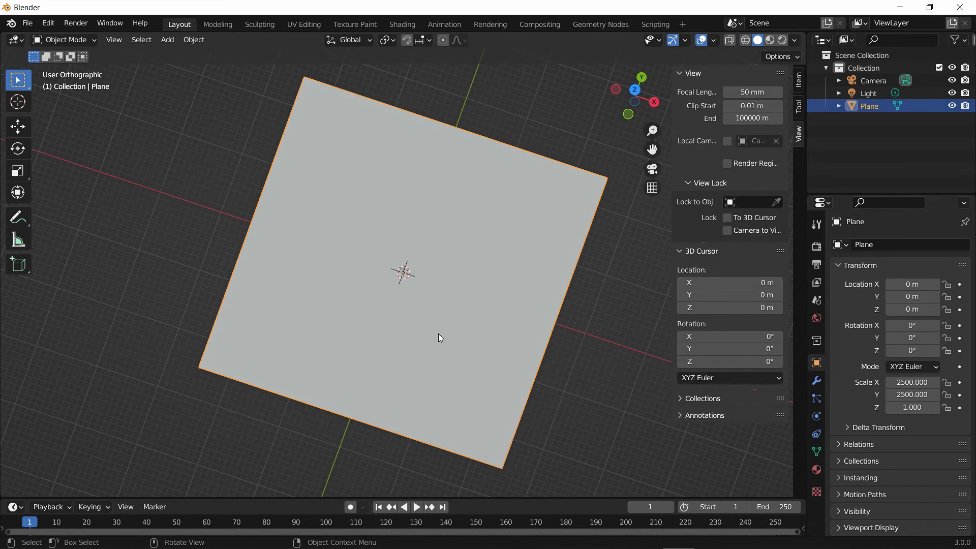
{"action": "left_click", "coordinate": [898, 244]}
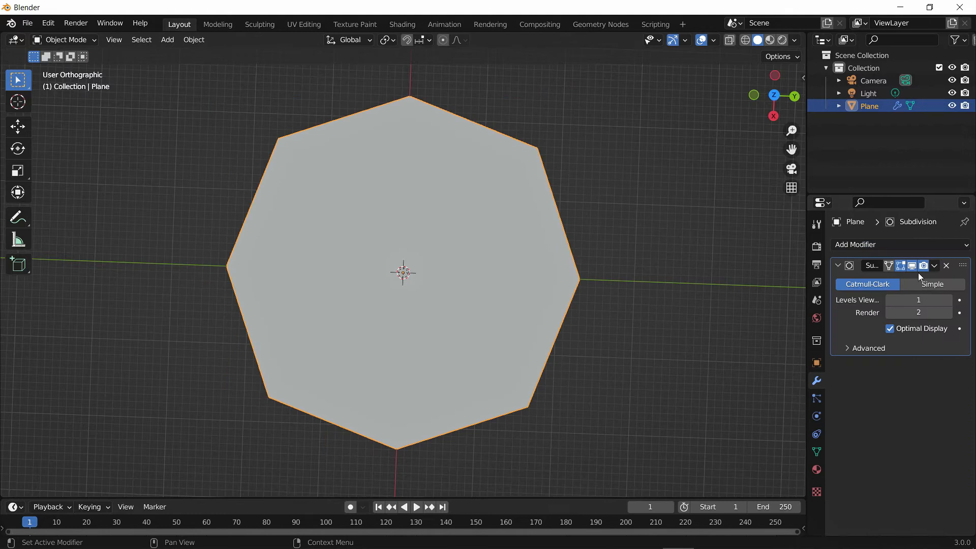
{"action": "left_click", "coordinate": [931, 284]}
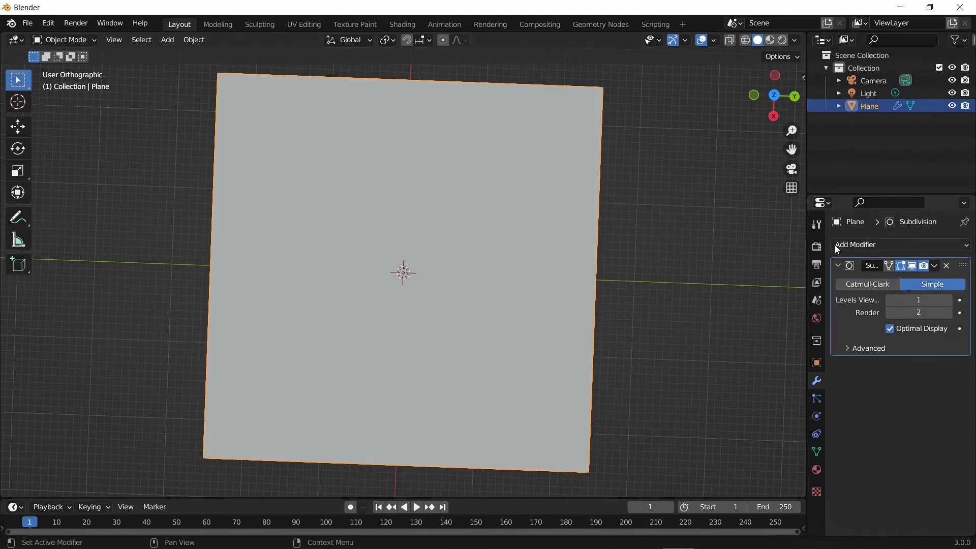
{"action": "left_click", "coordinate": [855, 244]}
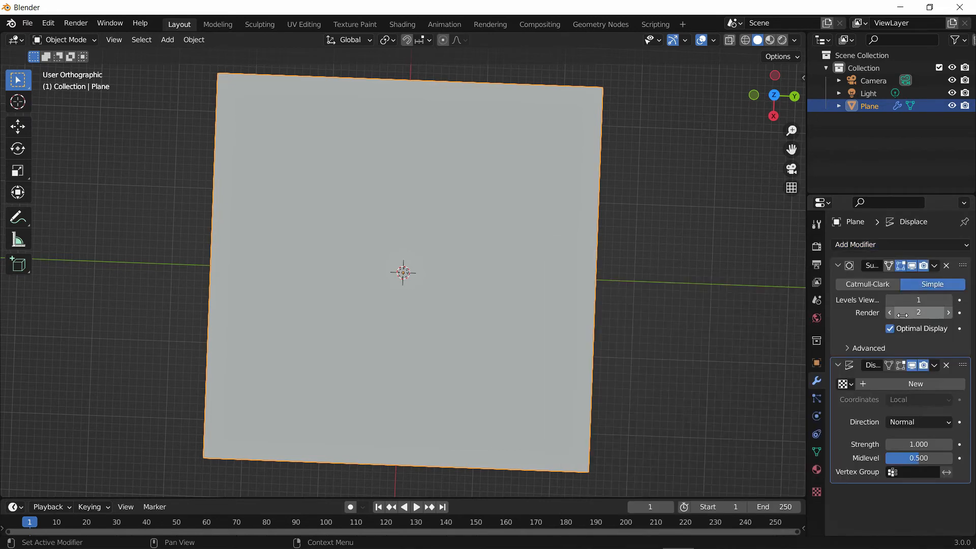
{"action": "left_click", "coordinate": [918, 300]}
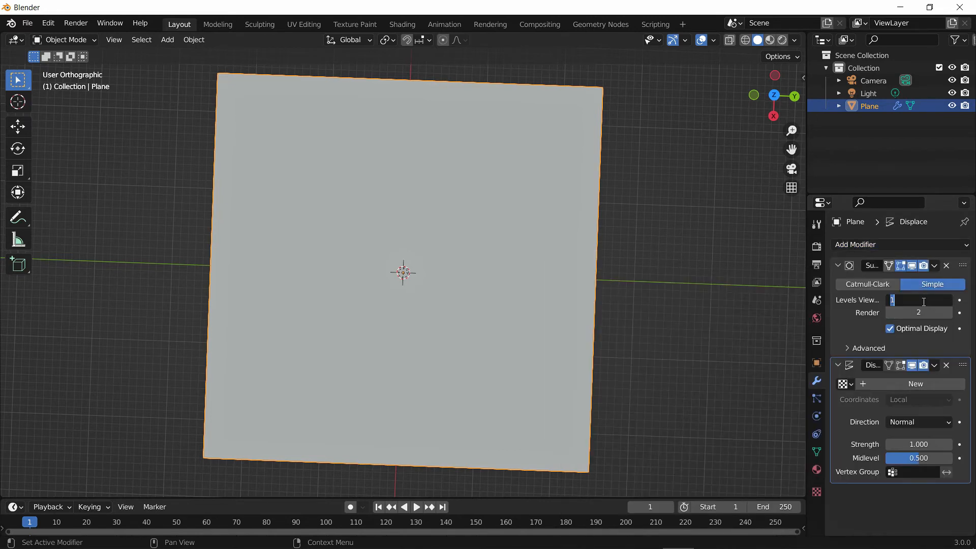
{"action": "type", "text": "10"}
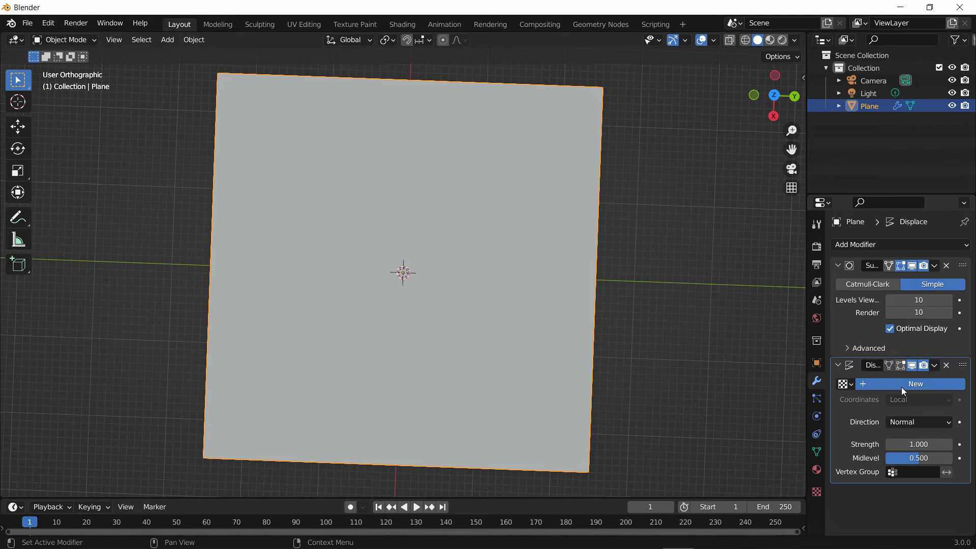
{"action": "left_click", "coordinate": [915, 383]}
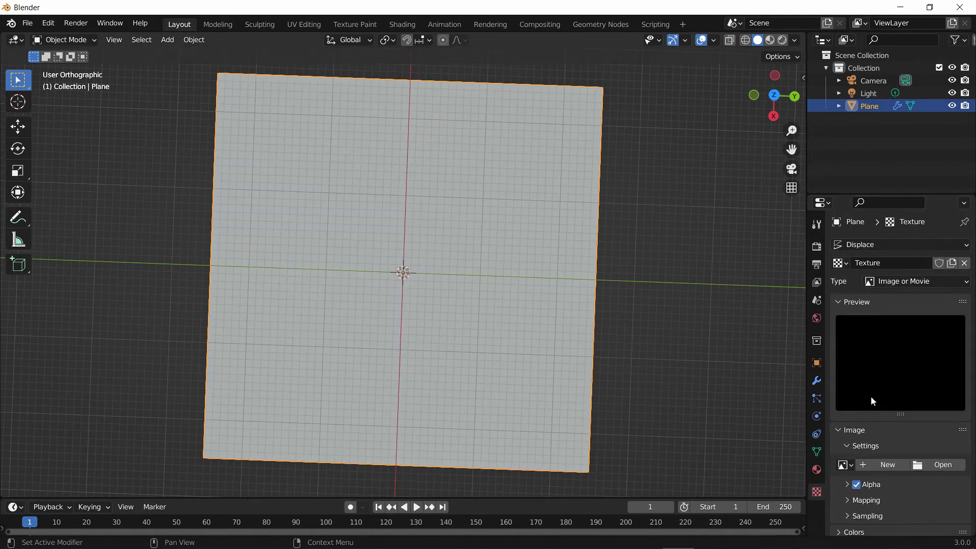
Load FinalTerrain.png as the displacement texture, with Strength 2 and Z dimension 800.
{"action": "left_click", "coordinate": [942, 464]}
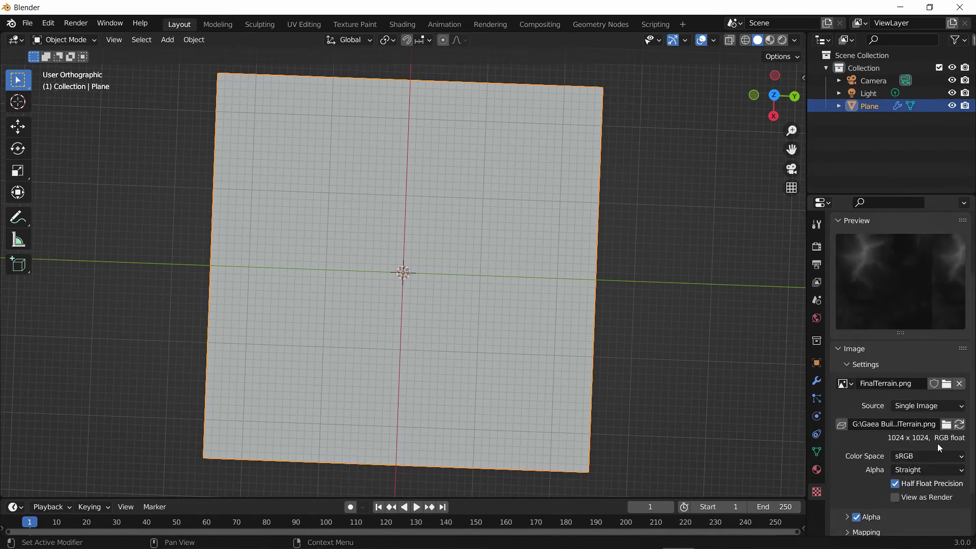
{"action": "left_click", "coordinate": [815, 381]}
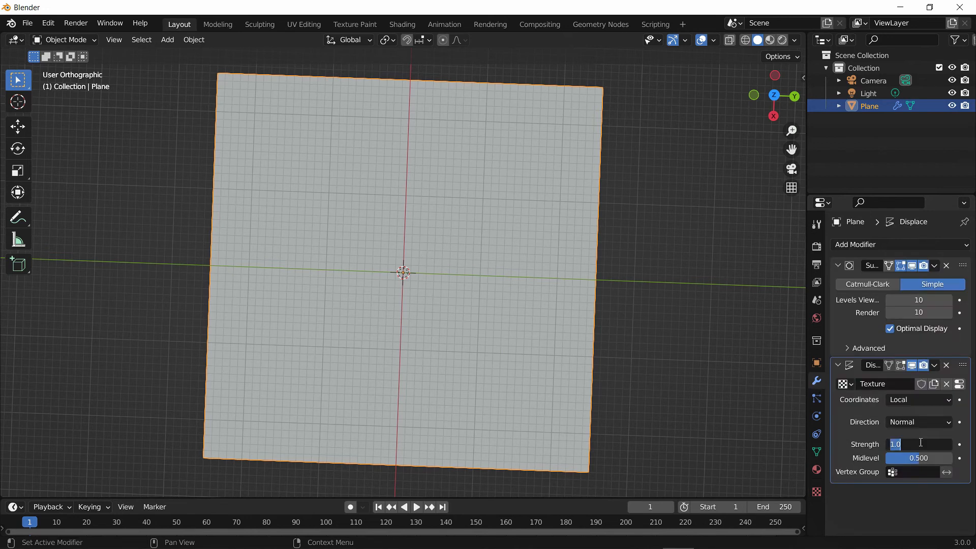
{"action": "type", "text": "2"}
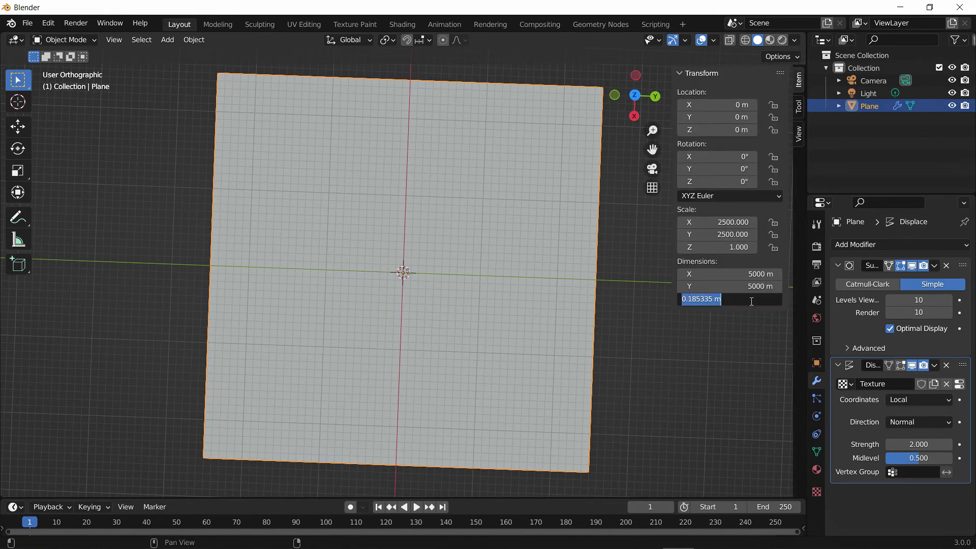
{"action": "type", "text": "800"}
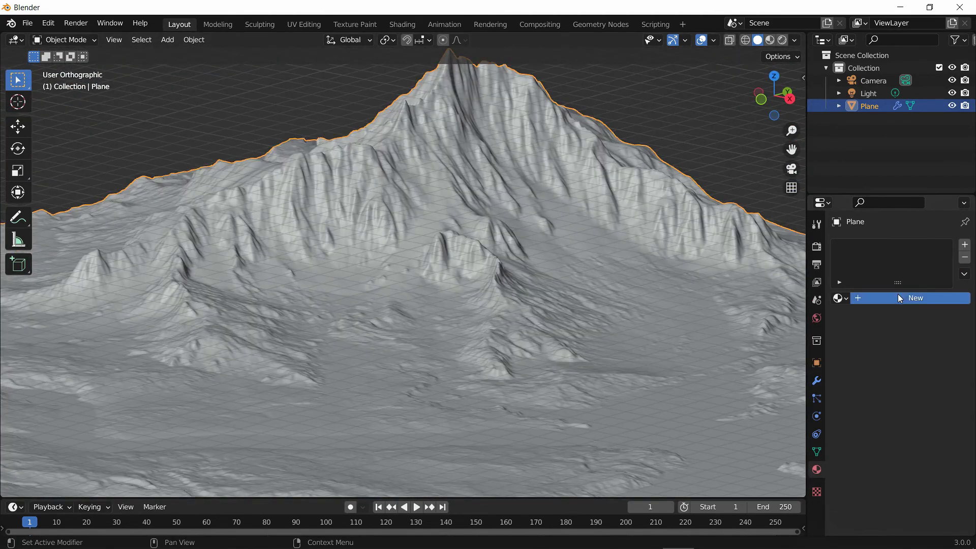
Create a terrain material using FinalAlbedo.png for base colour and Normal Map.png for normals.
{"action": "left_click", "coordinate": [915, 297]}
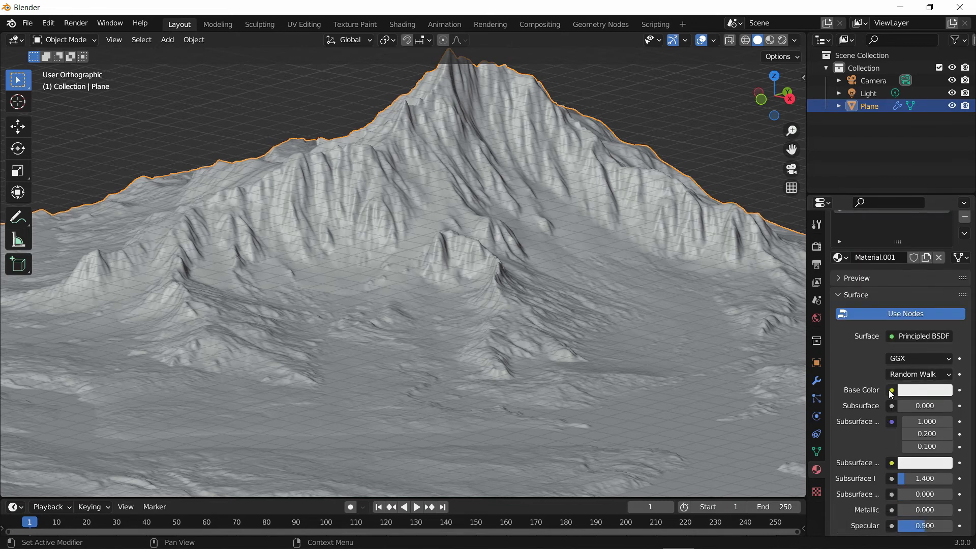
{"action": "left_click", "coordinate": [891, 390]}
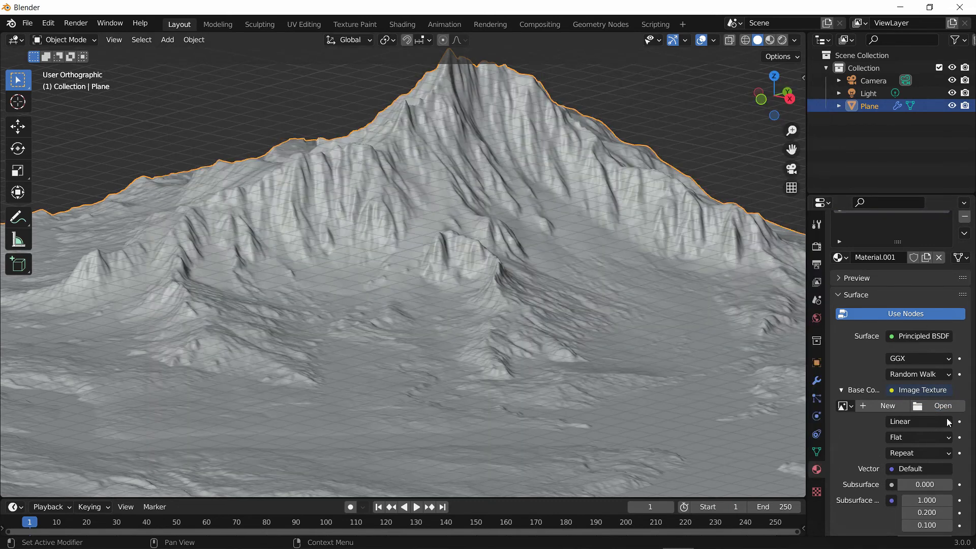
{"action": "scroll", "scroll_direction": "down", "scroll_amount": 3}
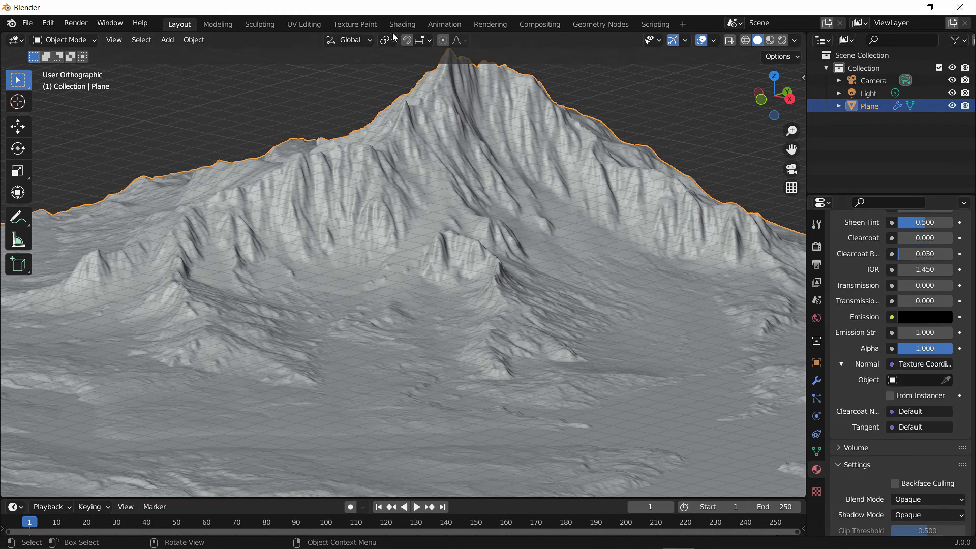
{"action": "left_click", "coordinate": [402, 24]}
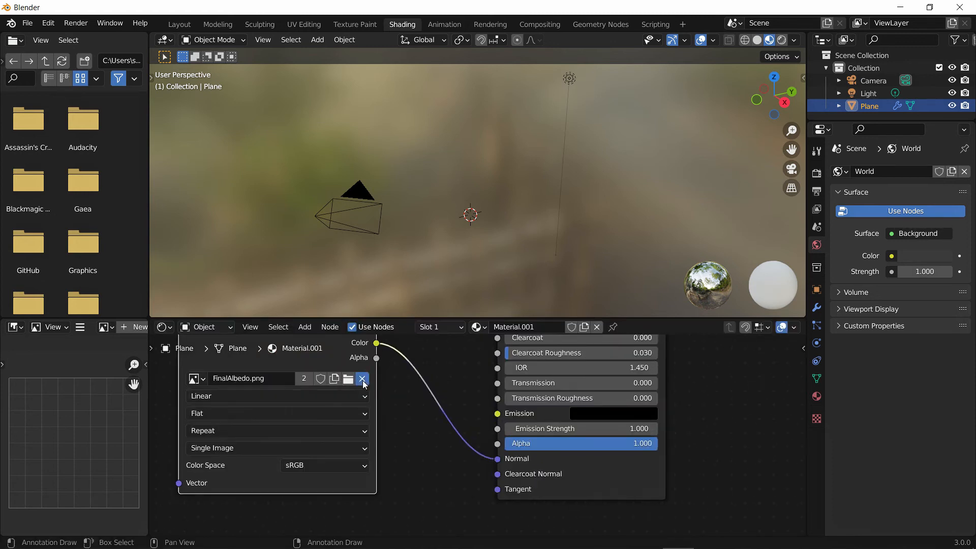
{"action": "left_click", "coordinate": [178, 24]}
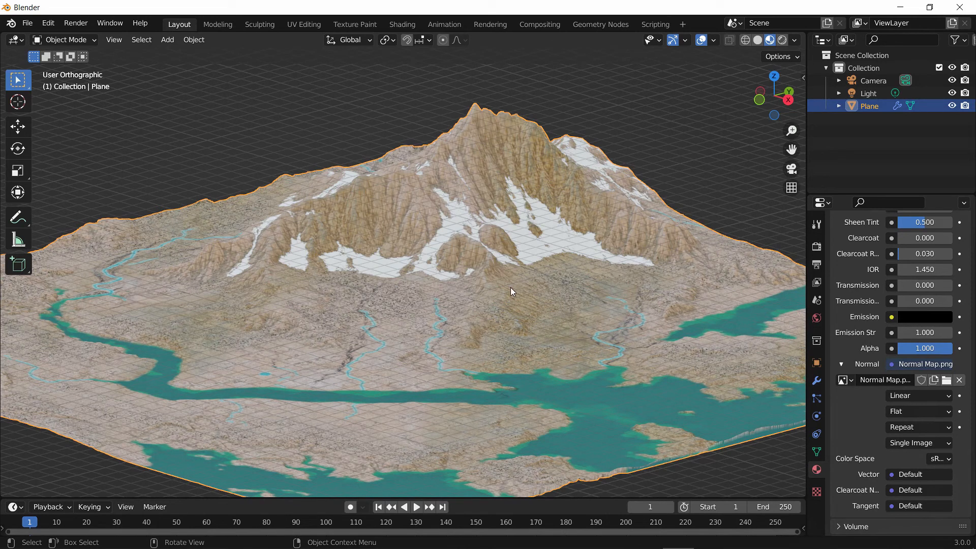
{"action": "mouse_move", "coordinate": [349, 225]}
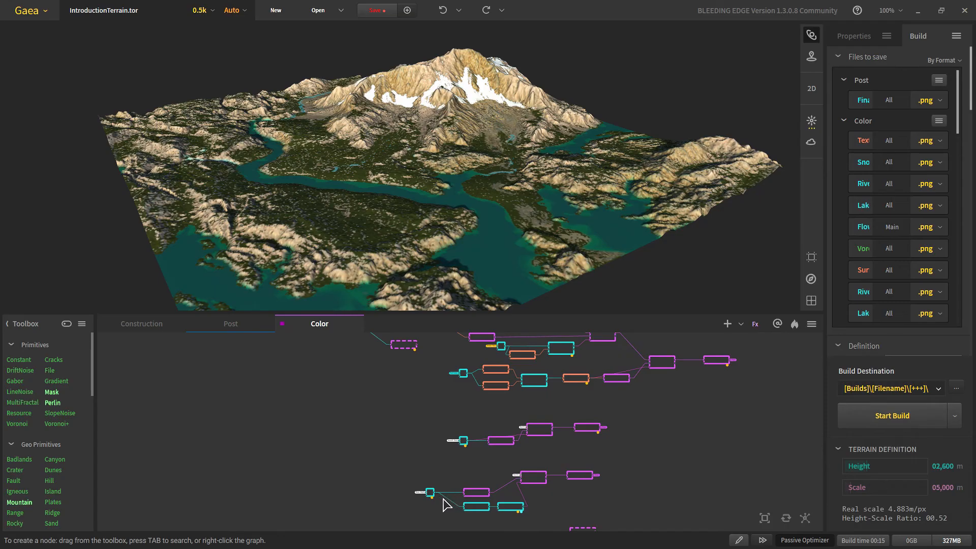
In the Post graph, add a Mesher node after Lakes with level of detail None.
{"action": "left_click", "coordinate": [231, 324]}
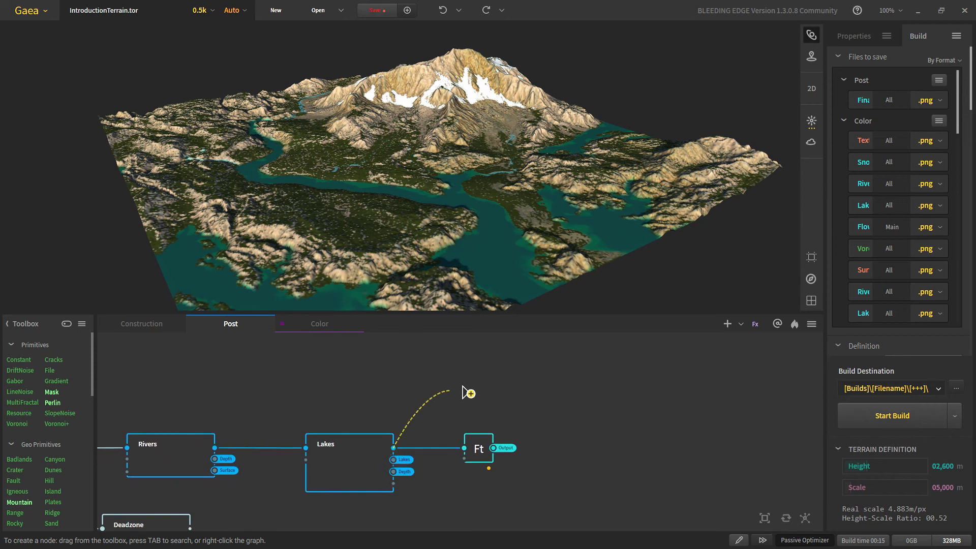
{"action": "type", "text": "mes"}
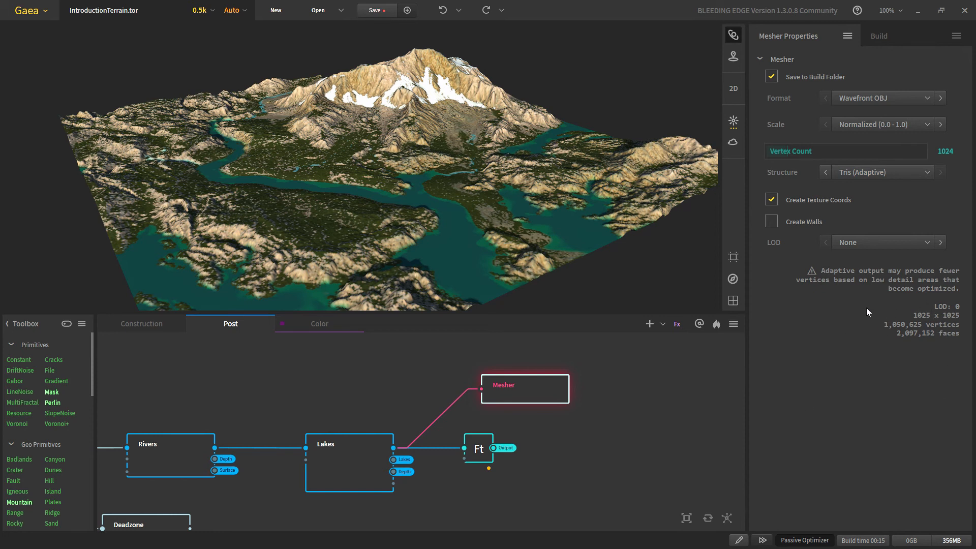
{"action": "mouse_move", "coordinate": [967, 329]}
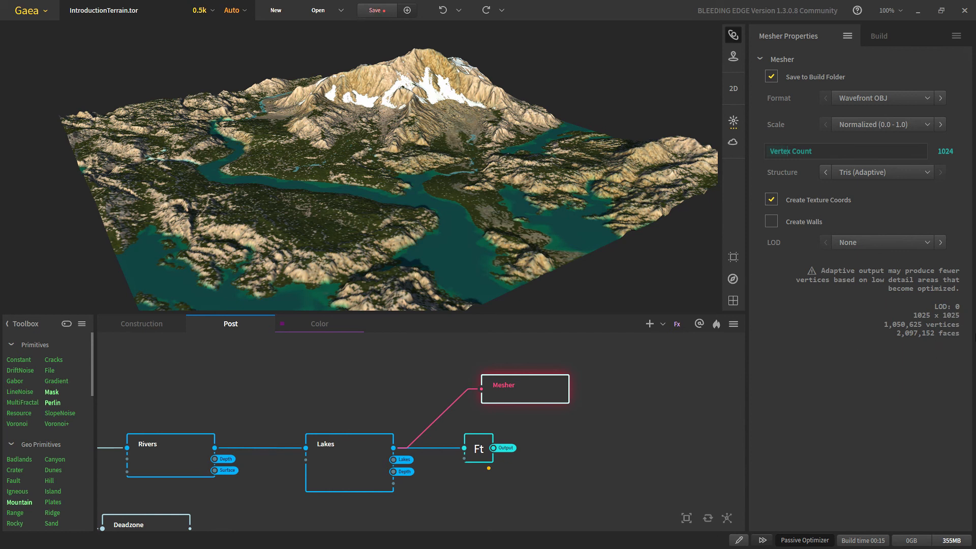
{"action": "left_click", "coordinate": [881, 242]}
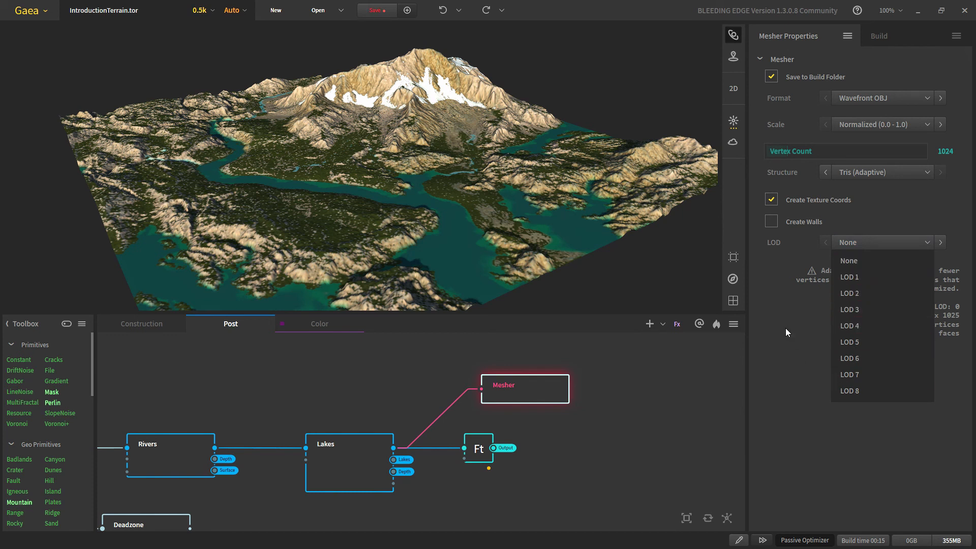
{"action": "left_click", "coordinate": [848, 260]}
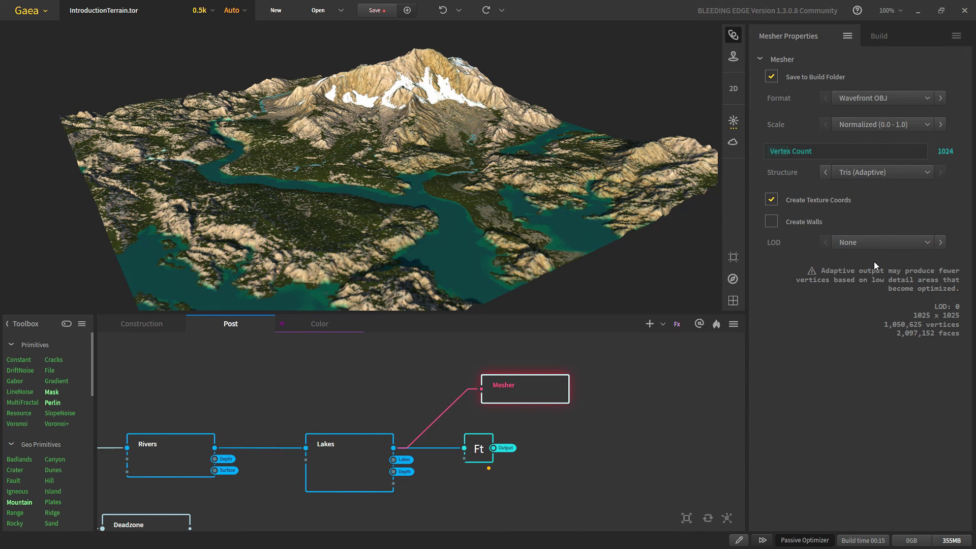
{"action": "mouse_move", "coordinate": [519, 122]}
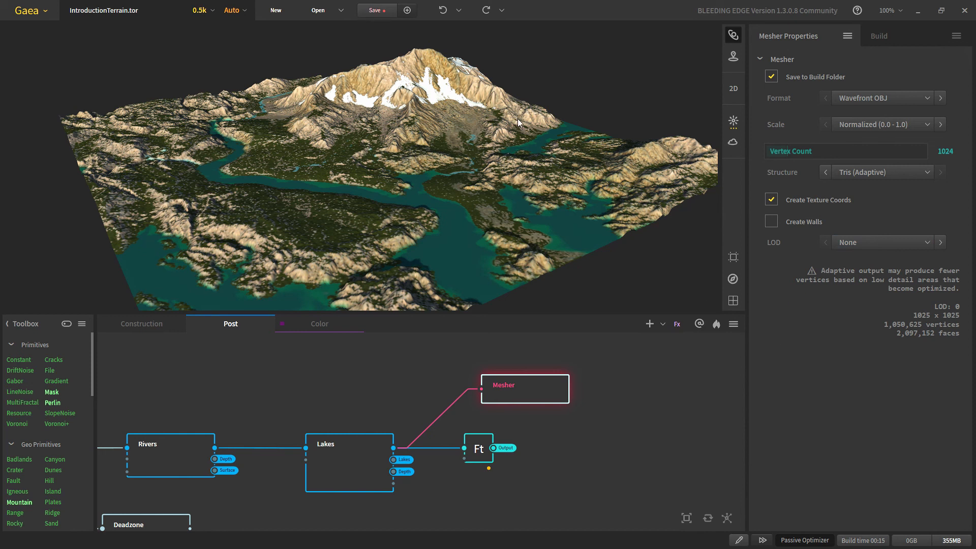